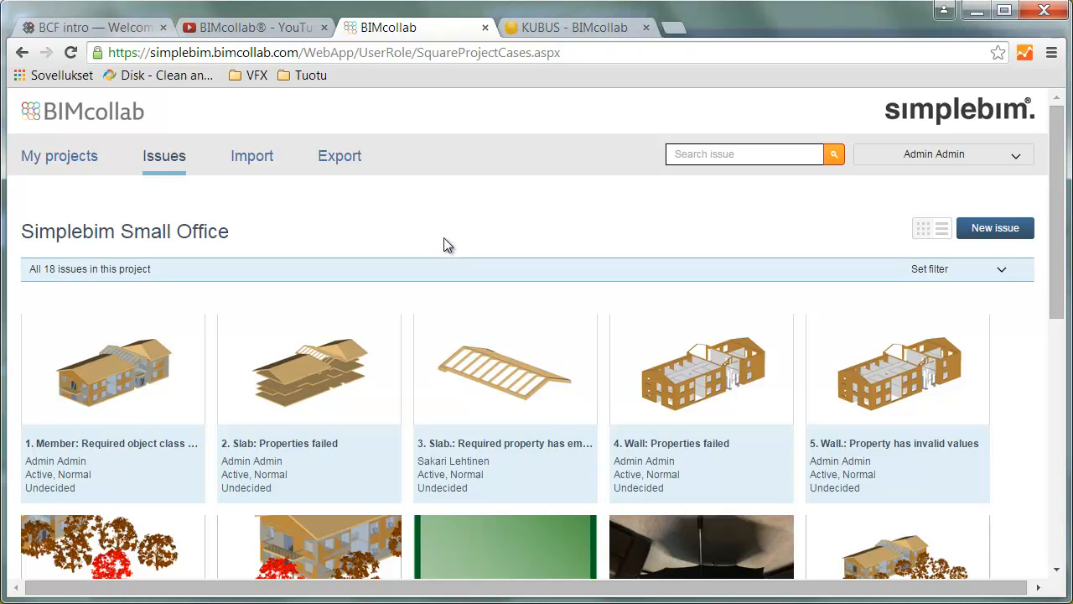
{"action": "mouse_move", "coordinate": [377, 288]}
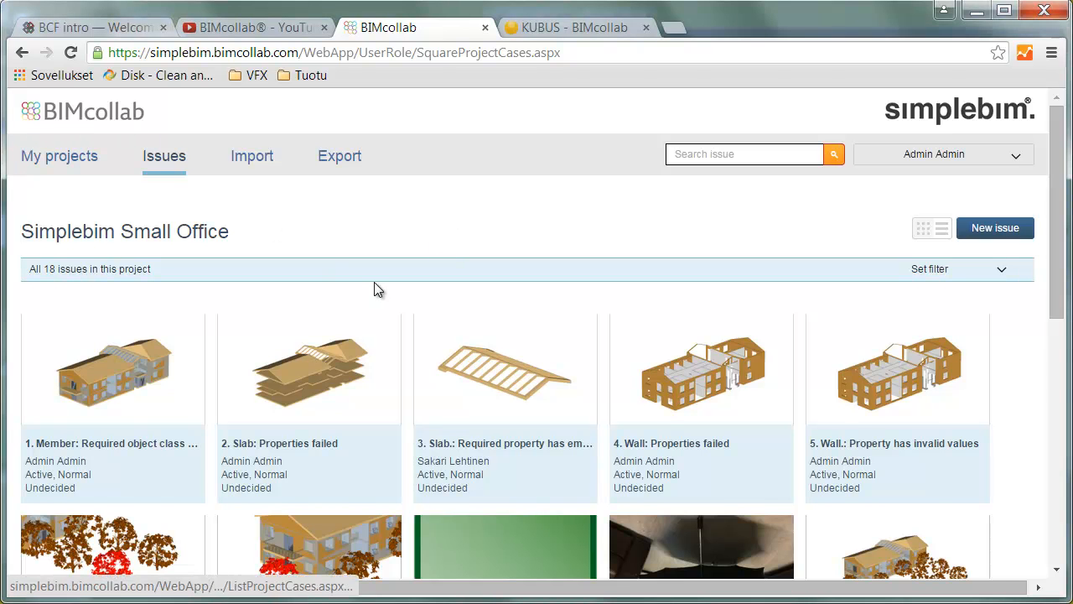
- Scroll through the project's 18 issues, view the buildingSMART BCF intro, then return to Simplebim
{"action": "scroll", "scroll_direction": "down", "scroll_amount": 3}
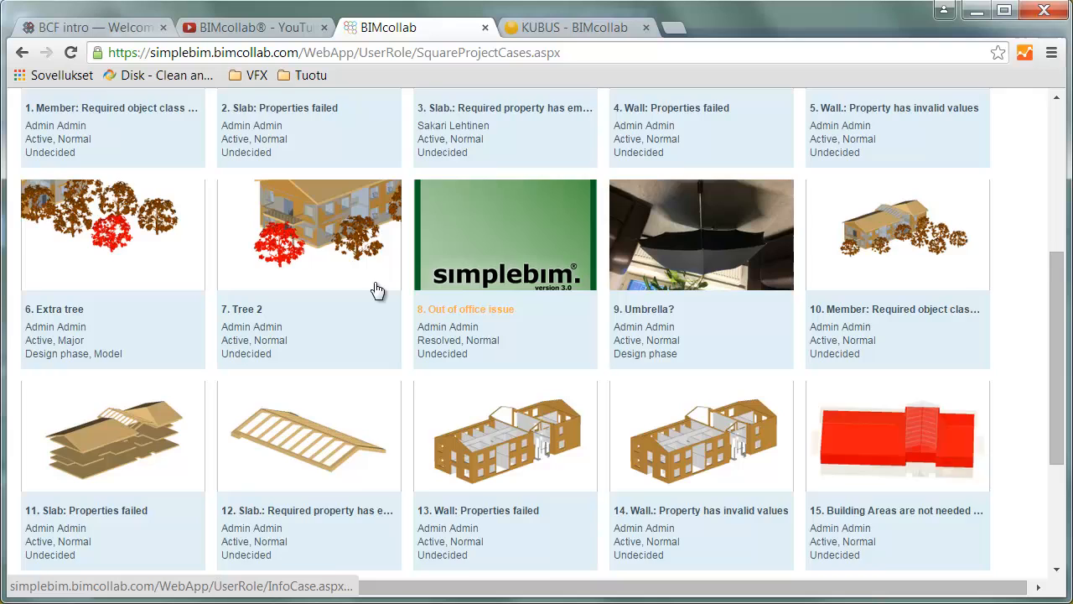
{"action": "scroll", "scroll_direction": "down", "scroll_amount": 3}
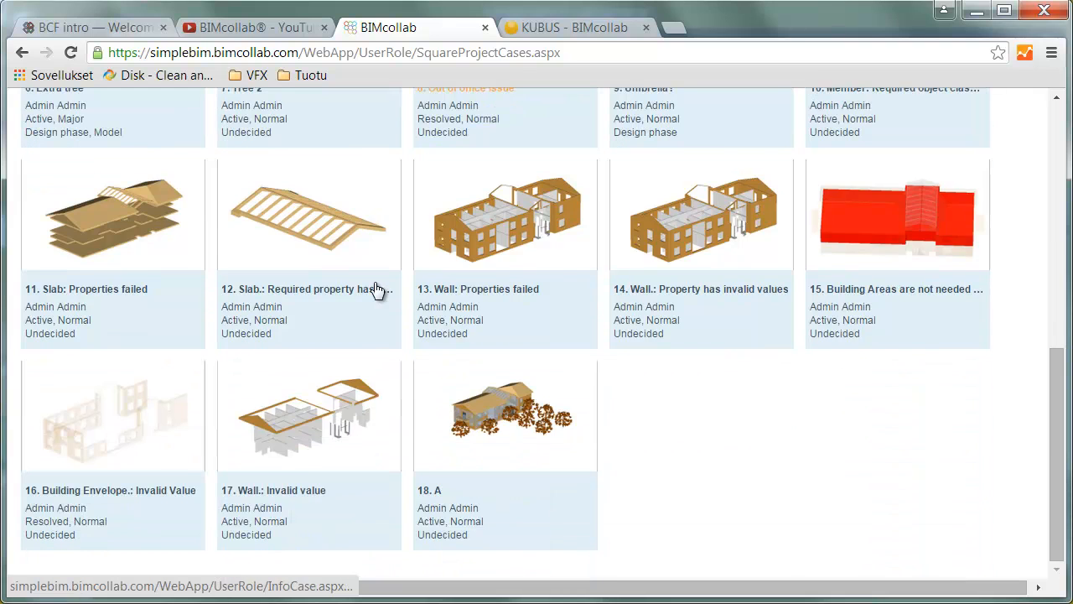
{"action": "left_click", "coordinate": [93, 27]}
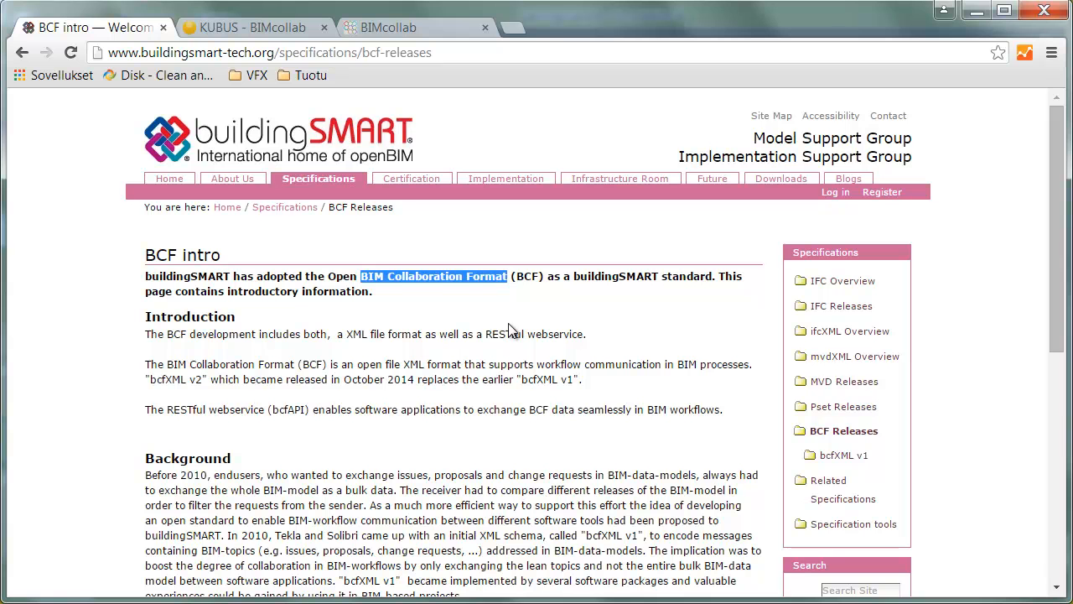
{"action": "left_click", "coordinate": [432, 275]}
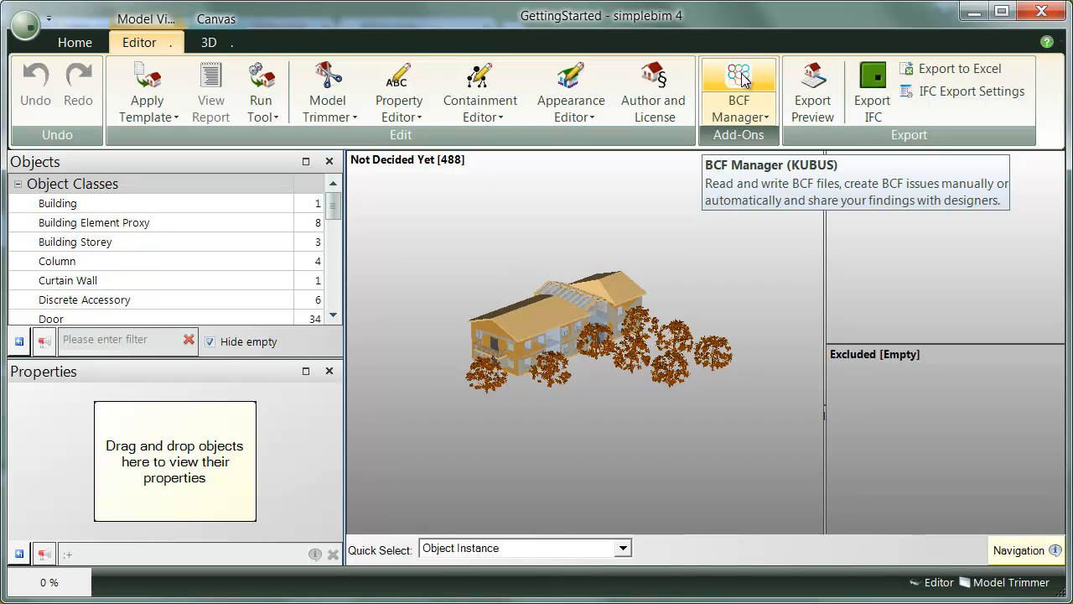
- Choose Register BCF Manager for Free from the BCF Manager dropdown on the Editor ribbon
{"action": "left_click", "coordinate": [738, 114]}
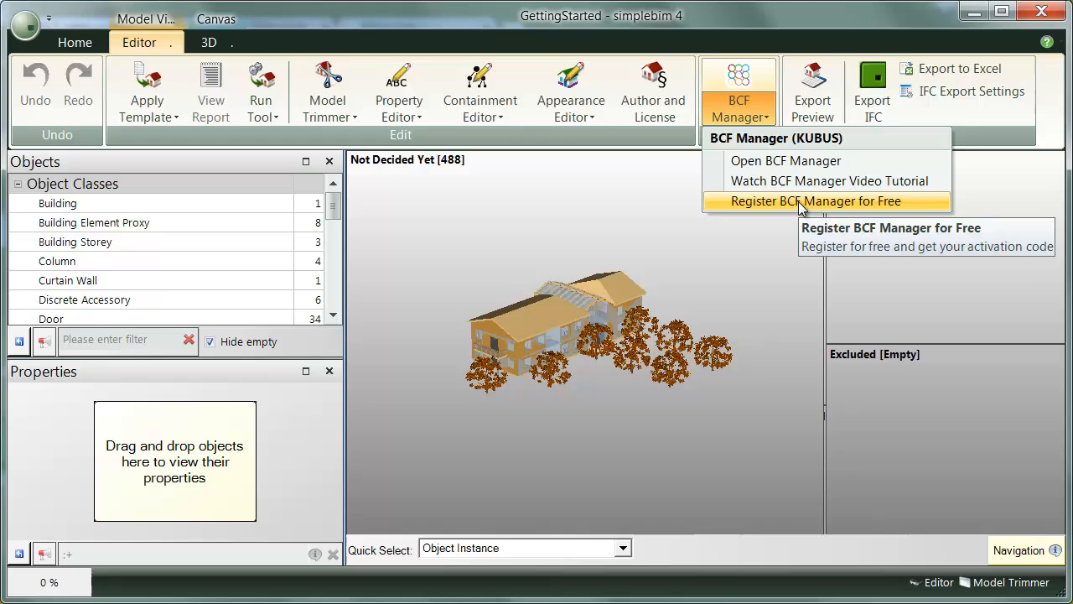
{"action": "left_click", "coordinate": [813, 202]}
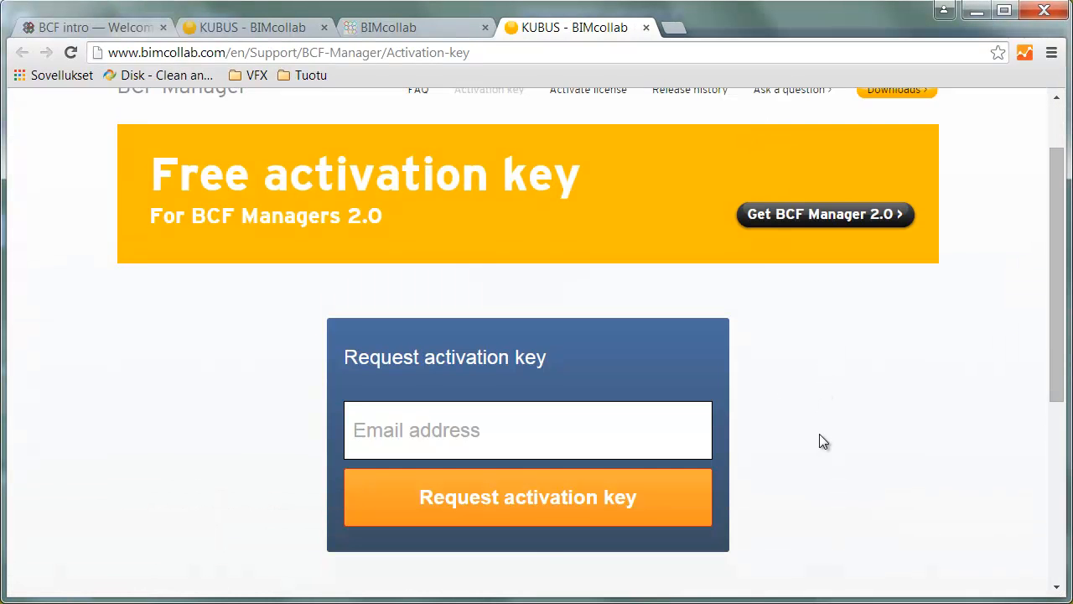
- Browse the activation key page, Get started, Join BIMcollab and the tutorial videos on the KUBUS site
{"action": "scroll", "scroll_direction": "down", "scroll_amount": 3}
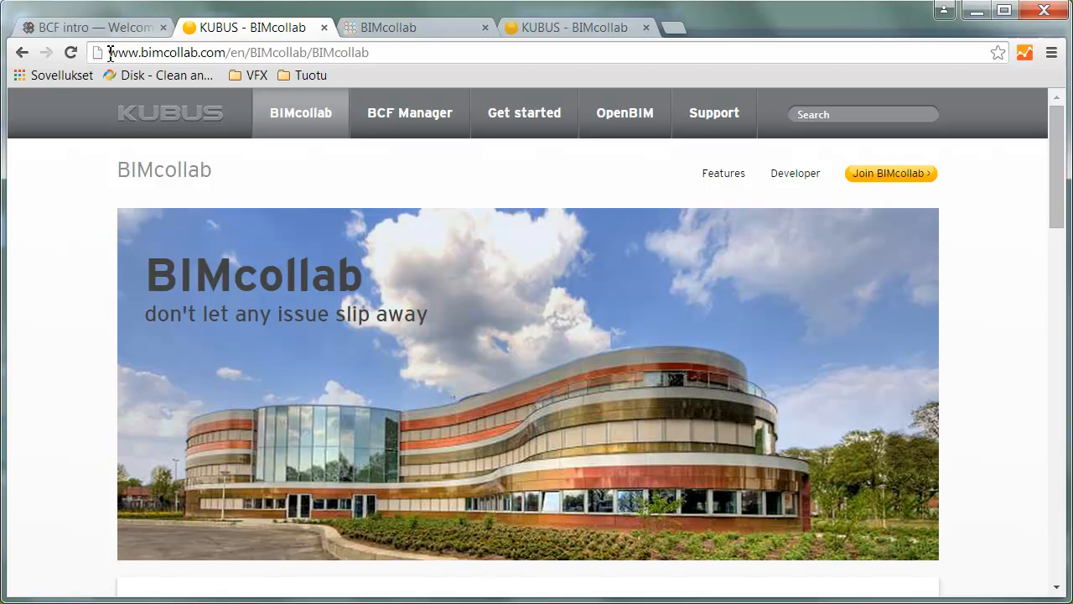
{"action": "mouse_move", "coordinate": [523, 114]}
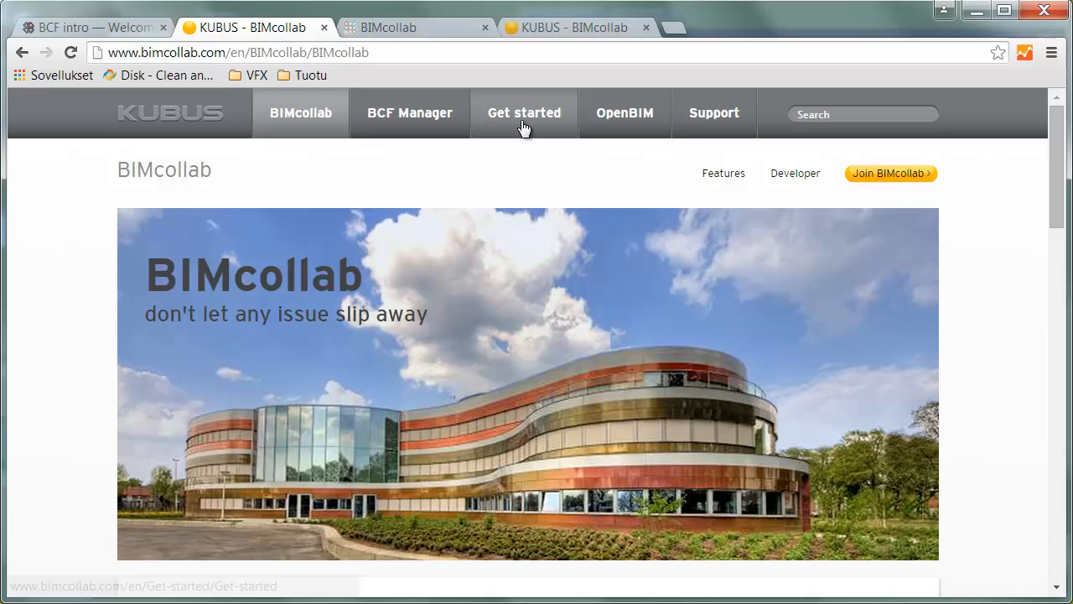
{"action": "left_click", "coordinate": [524, 114]}
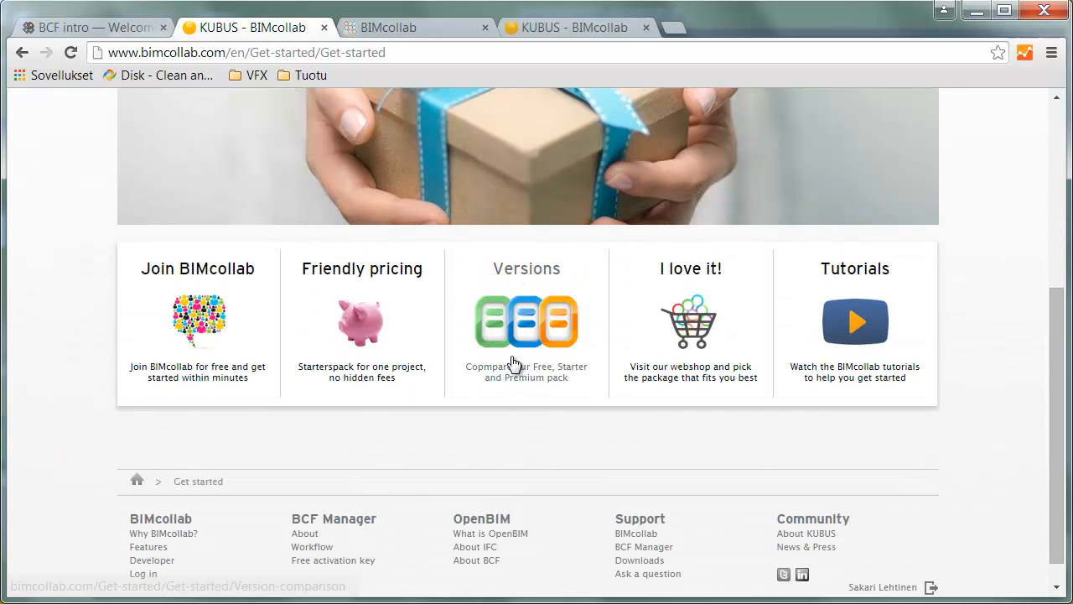
{"action": "left_click", "coordinate": [197, 268]}
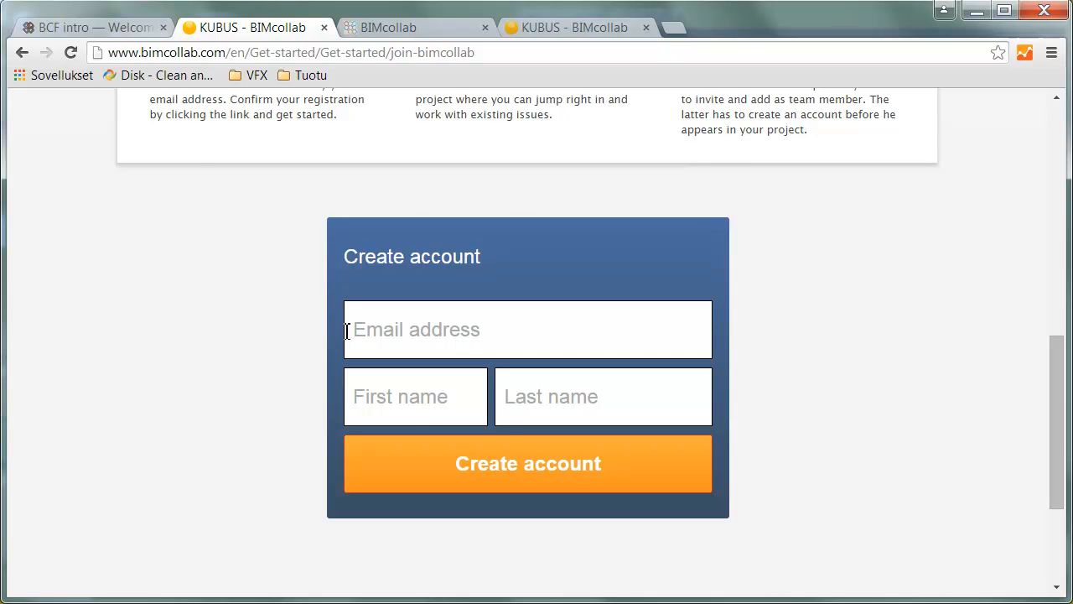
{"action": "left_click", "coordinate": [523, 114]}
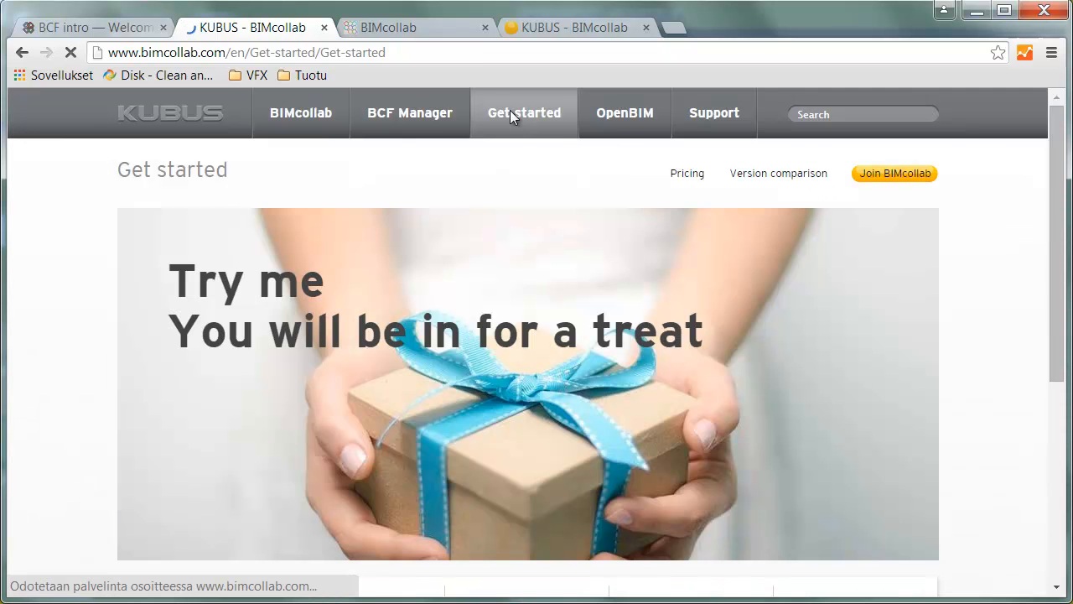
{"action": "scroll", "scroll_direction": "down", "scroll_amount": 3}
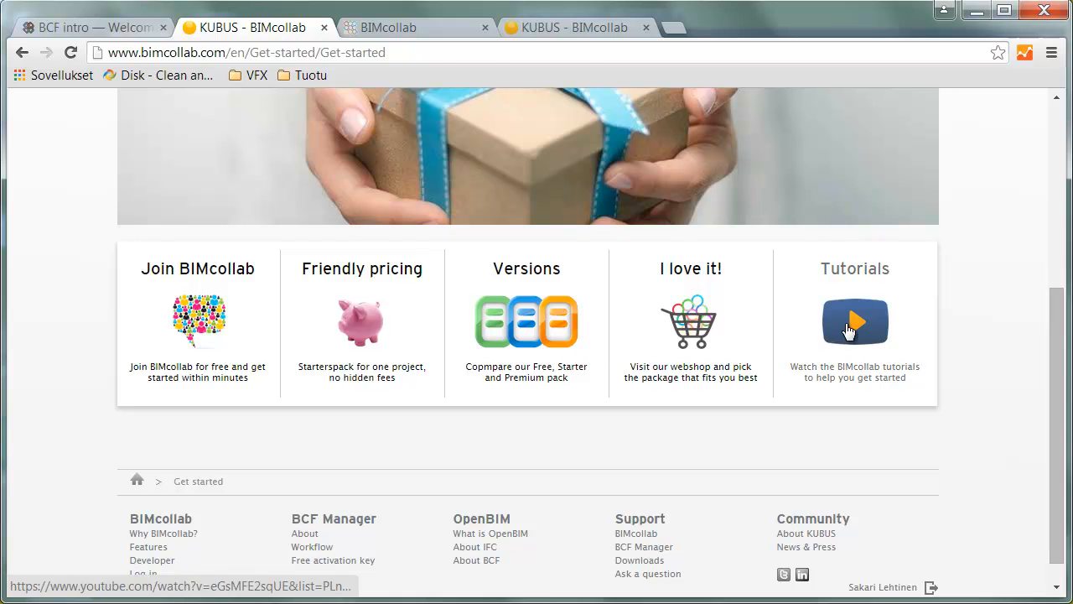
{"action": "left_click", "coordinate": [856, 322]}
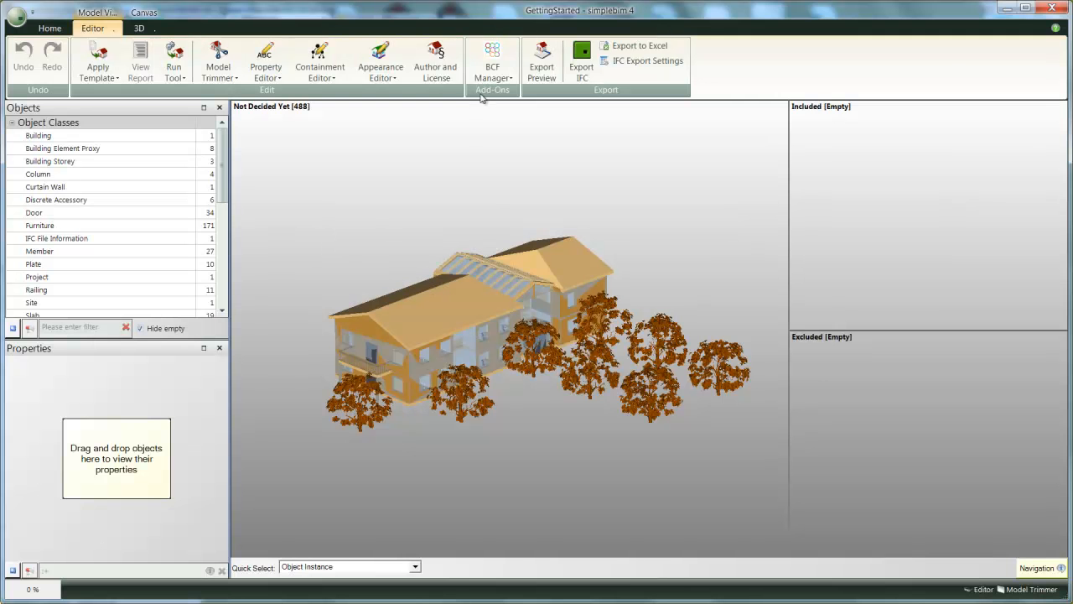
- Connect BCF Manager to BIMcollab and load the Simplebim Tutorial project, acknowledging it has no issues
{"action": "left_click", "coordinate": [493, 60]}
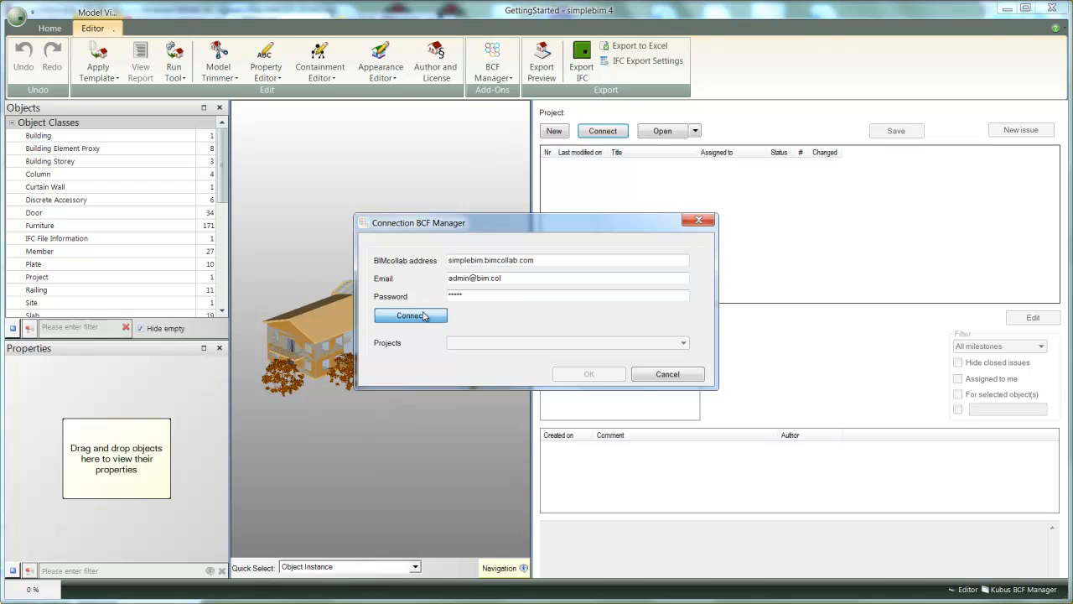
{"action": "left_click", "coordinate": [682, 342]}
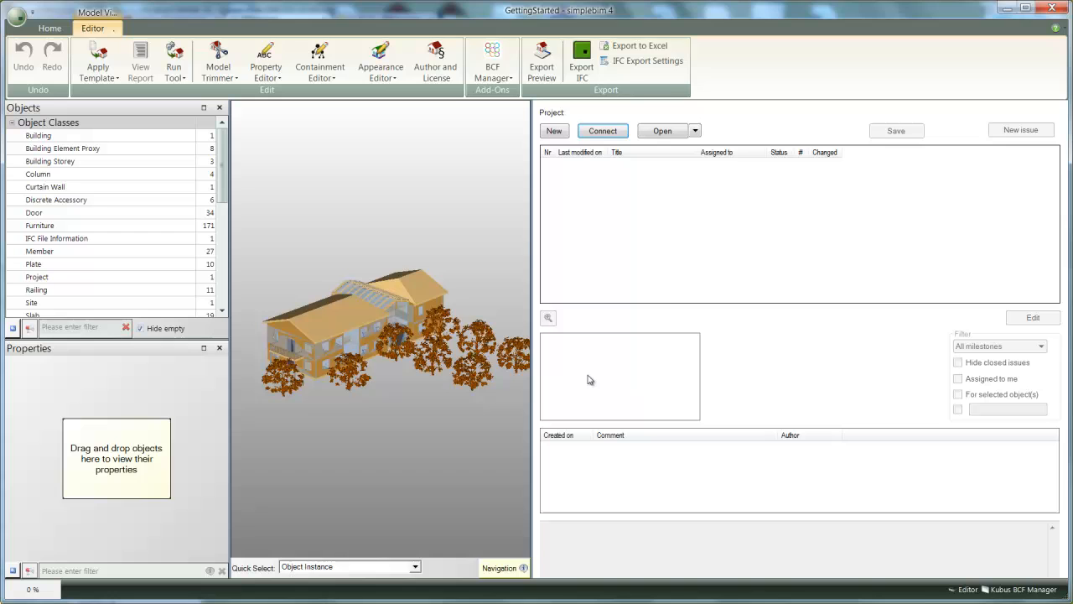
{"action": "left_click", "coordinate": [602, 131]}
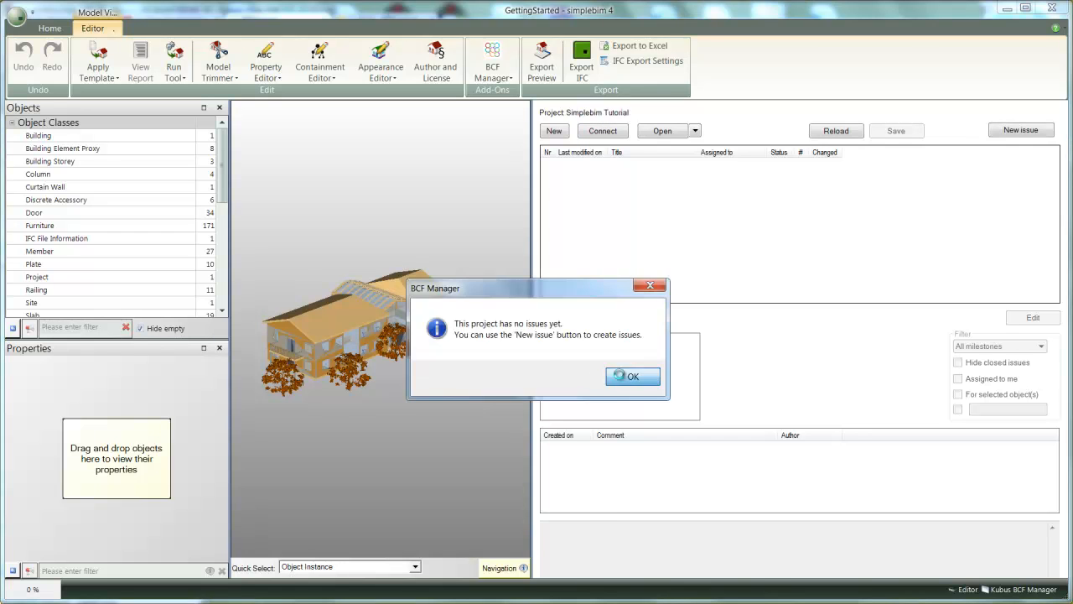
{"action": "left_click", "coordinate": [632, 376]}
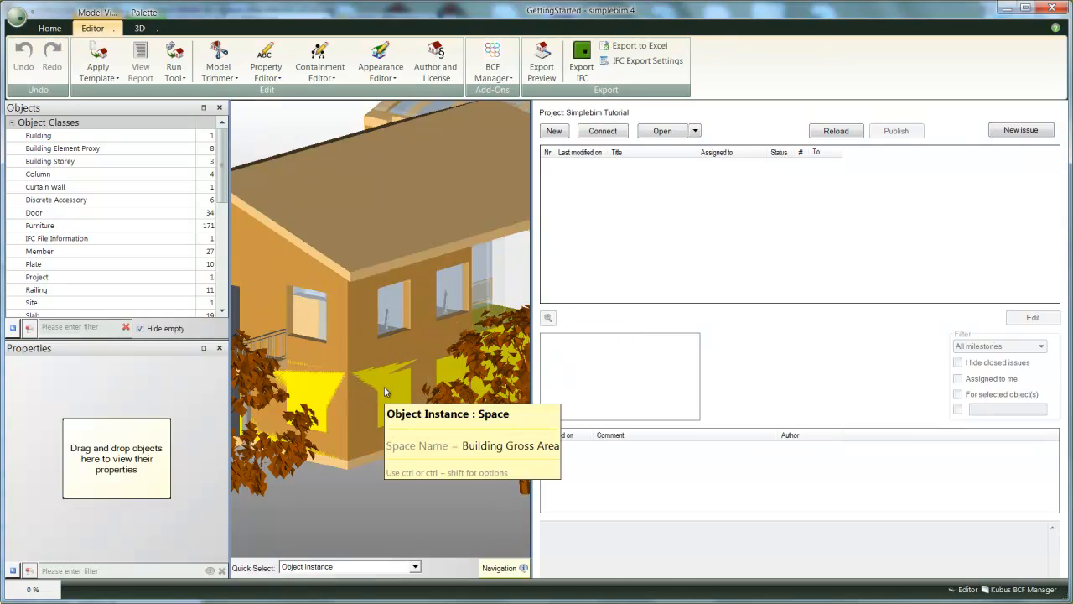
{"action": "mouse_move", "coordinate": [423, 493]}
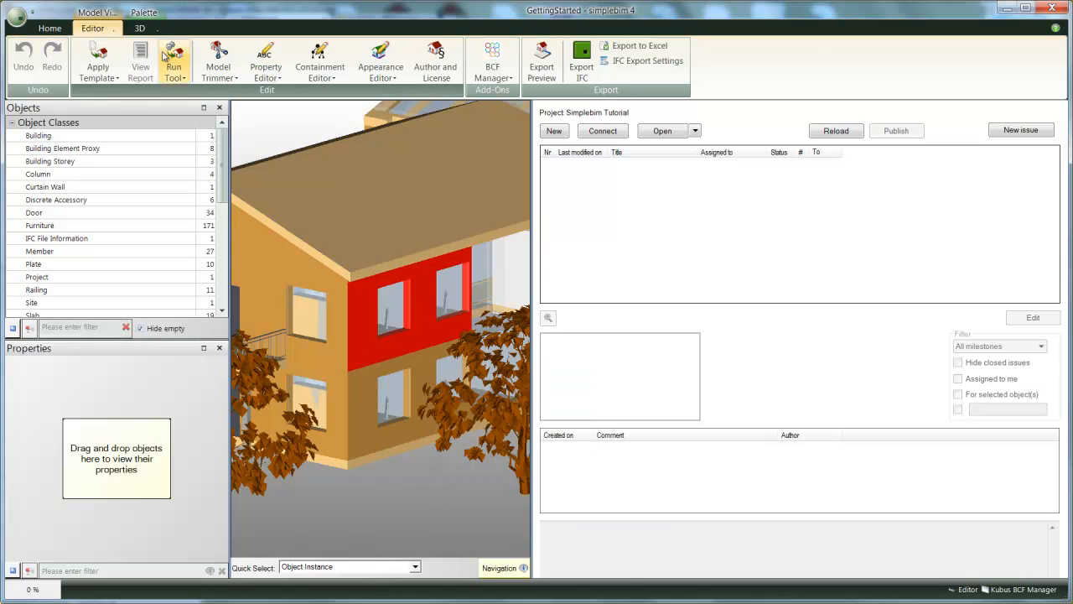
- Turn Ghost on in the 3D settings around the selected wall and start a new BCF issue
{"action": "left_click", "coordinate": [140, 27]}
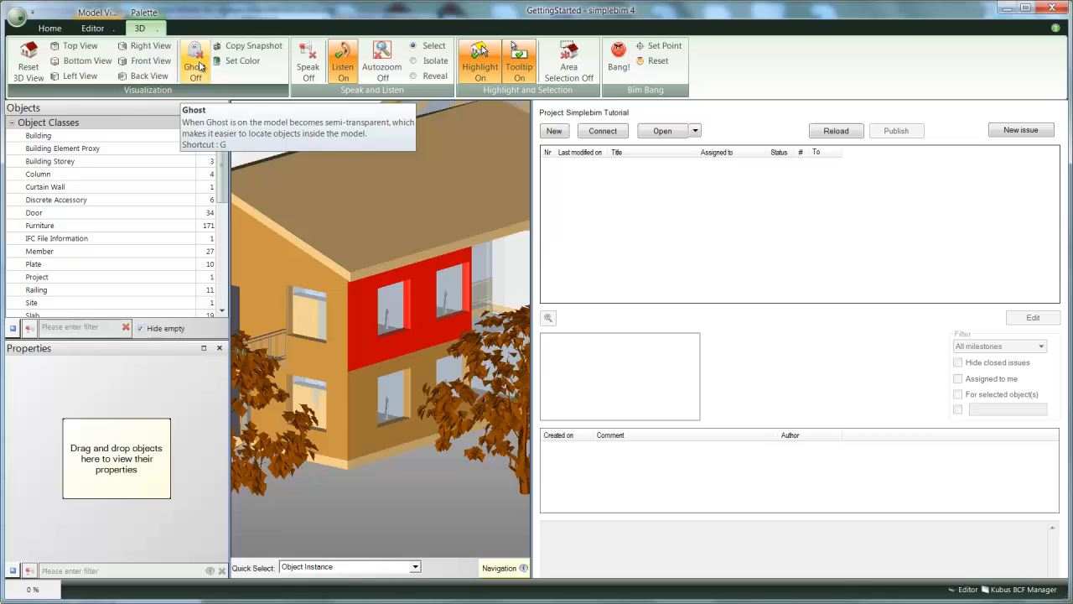
{"action": "left_click", "coordinate": [195, 60]}
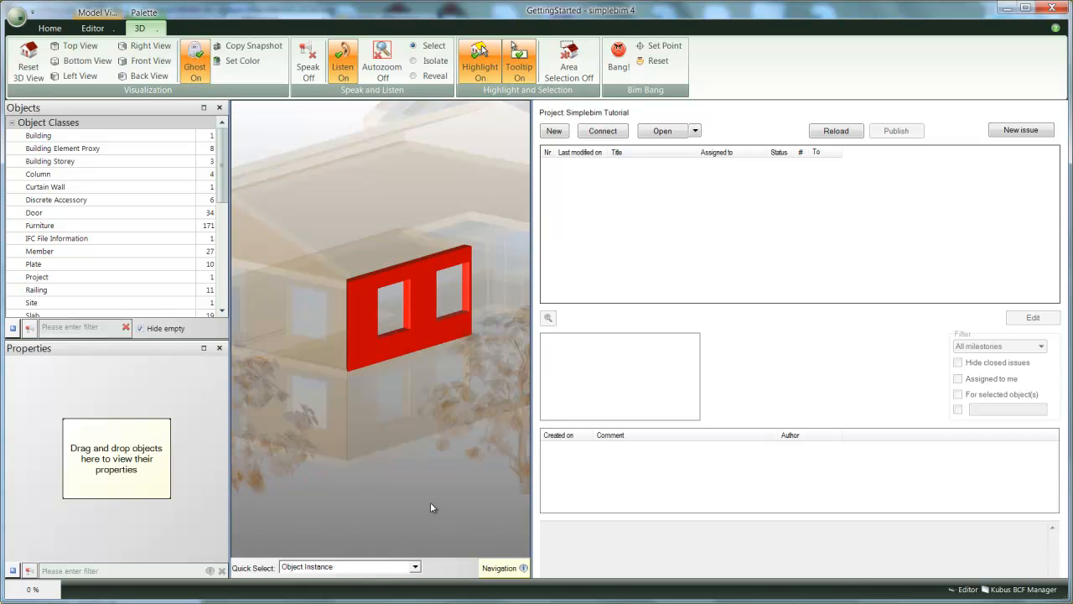
{"action": "left_click", "coordinate": [1020, 129]}
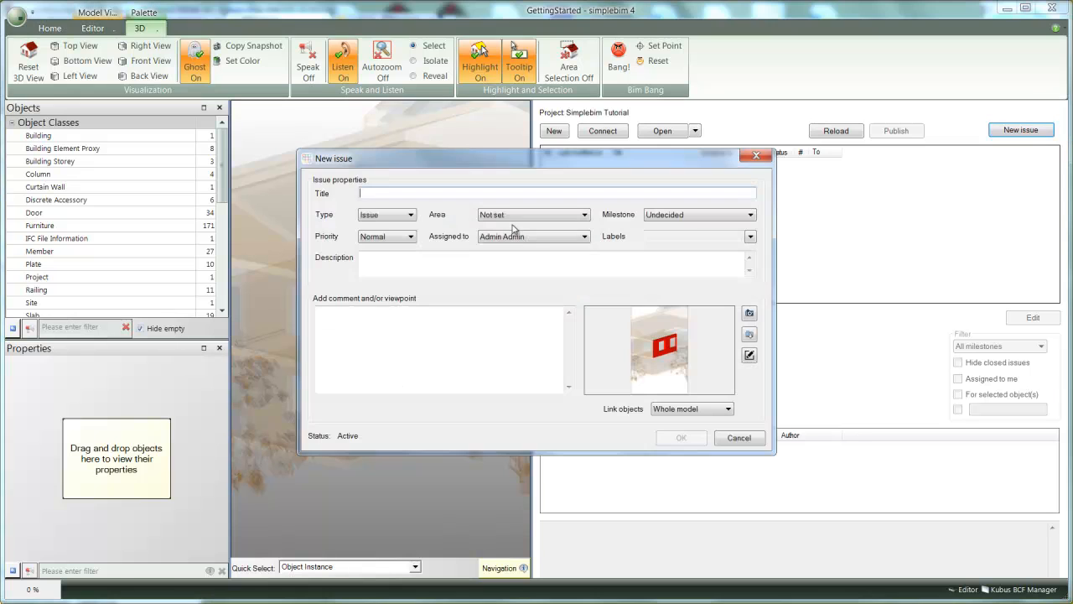
- Save issue 'Walls' linked to Selected objects with comment 'Construction type missing', then view its viewpoint
{"action": "type", "text": "Wa"}
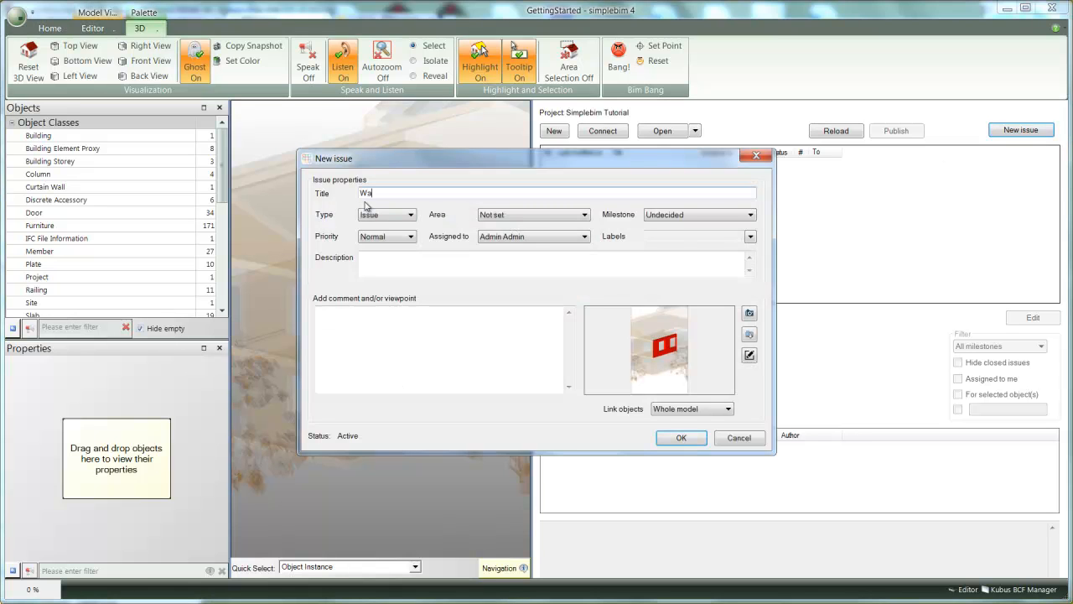
{"action": "left_click", "coordinate": [409, 214]}
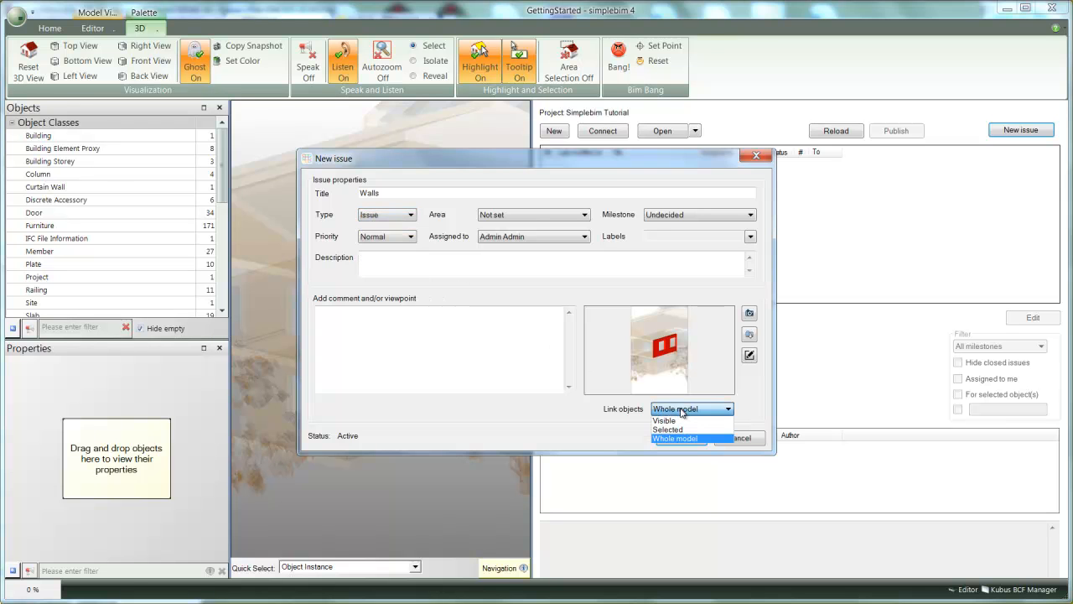
{"action": "left_click", "coordinate": [668, 430]}
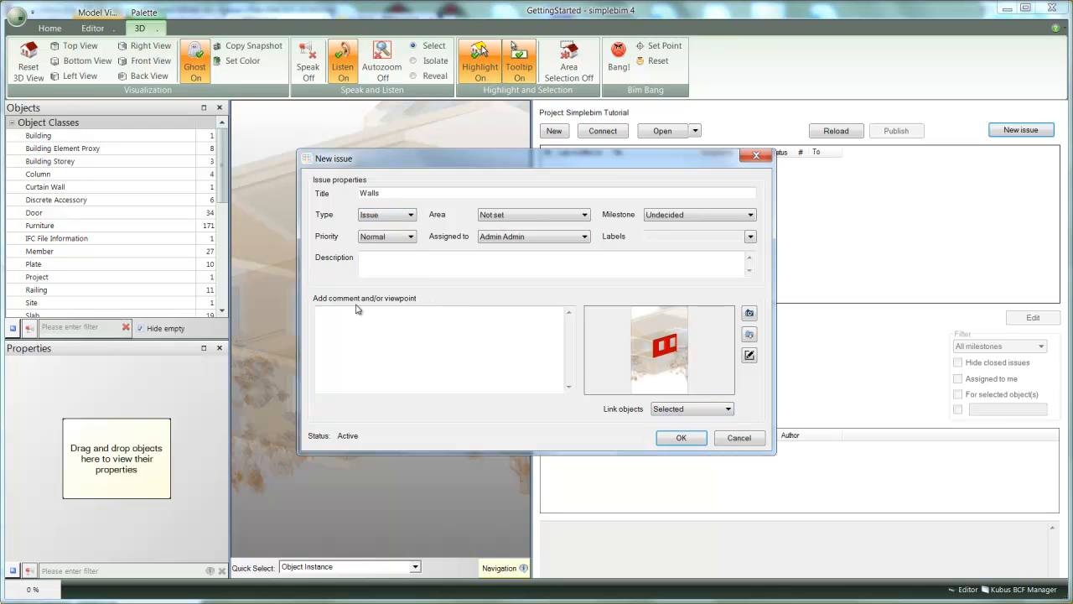
{"action": "type", "text": "Construction type missing"}
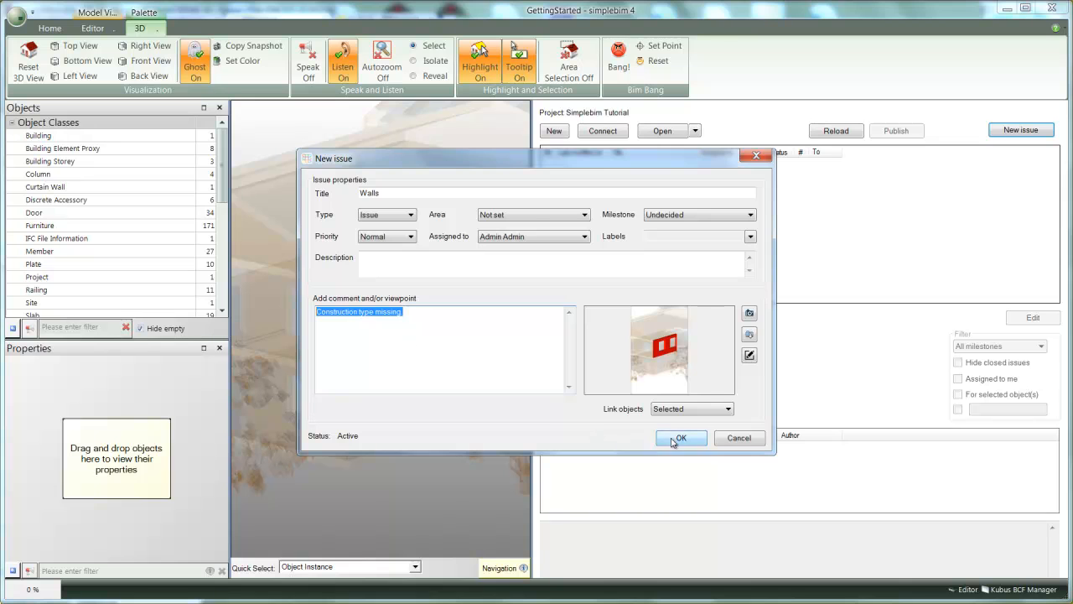
{"action": "left_click", "coordinate": [681, 438]}
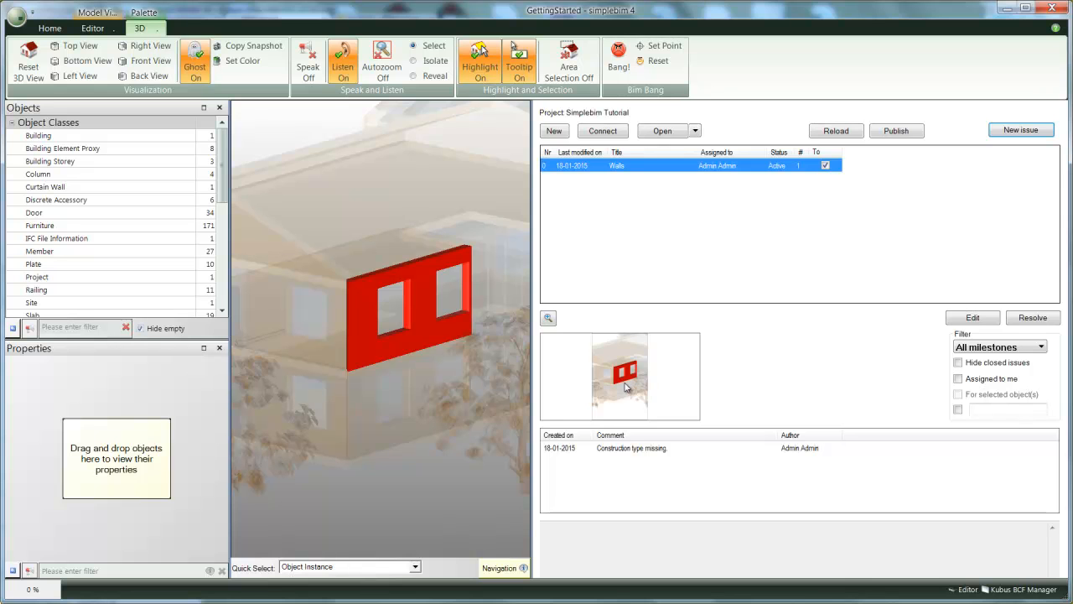
{"action": "left_click", "coordinate": [194, 67]}
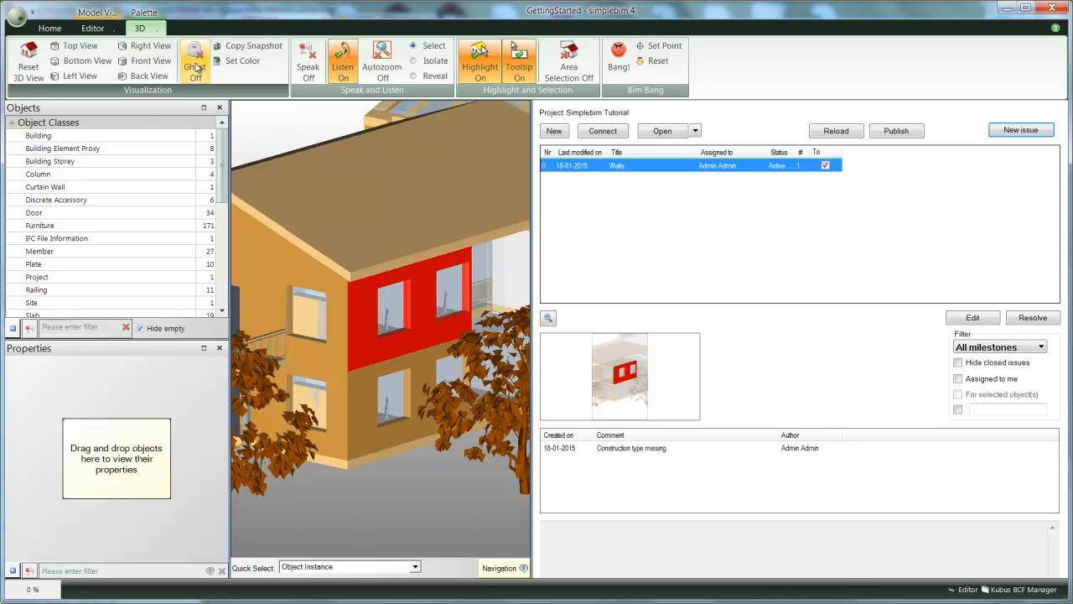
- Apply a Getting Started project template from the Editor ribbon, confirming the loss of undo
{"action": "left_click", "coordinate": [92, 27]}
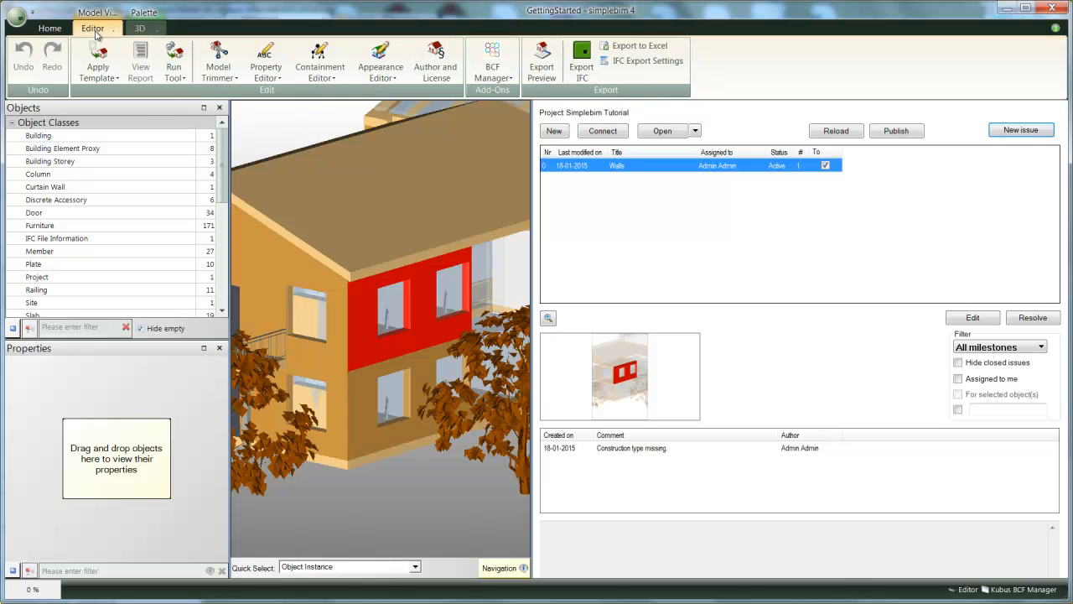
{"action": "left_click", "coordinate": [98, 61]}
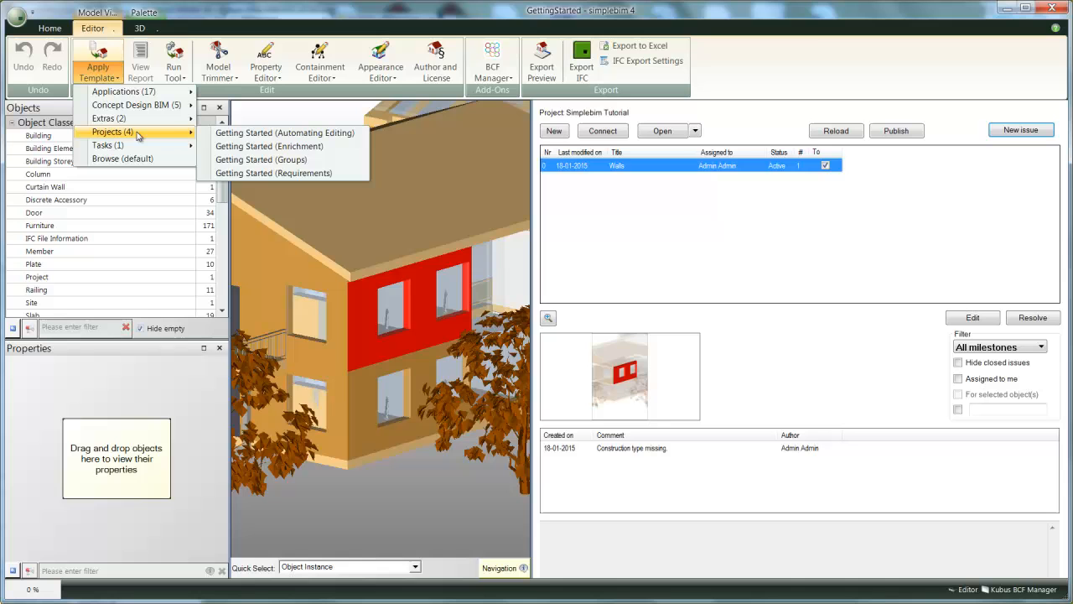
{"action": "left_click", "coordinate": [285, 132]}
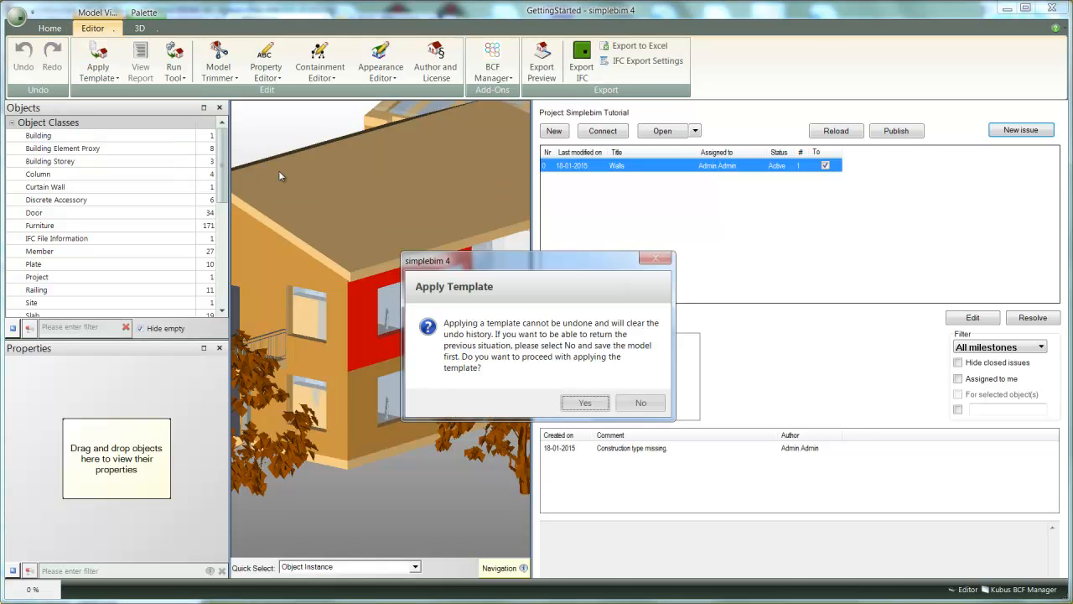
{"action": "left_click", "coordinate": [584, 402]}
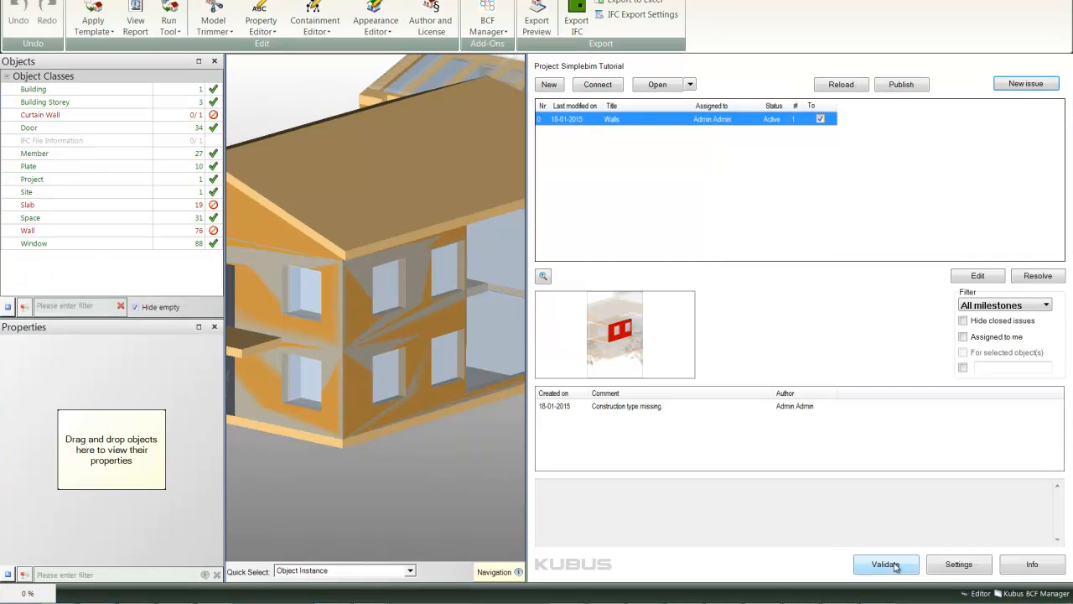
- Validate the model and create BCF issues from the selected failed validation results
{"action": "left_click", "coordinate": [886, 564]}
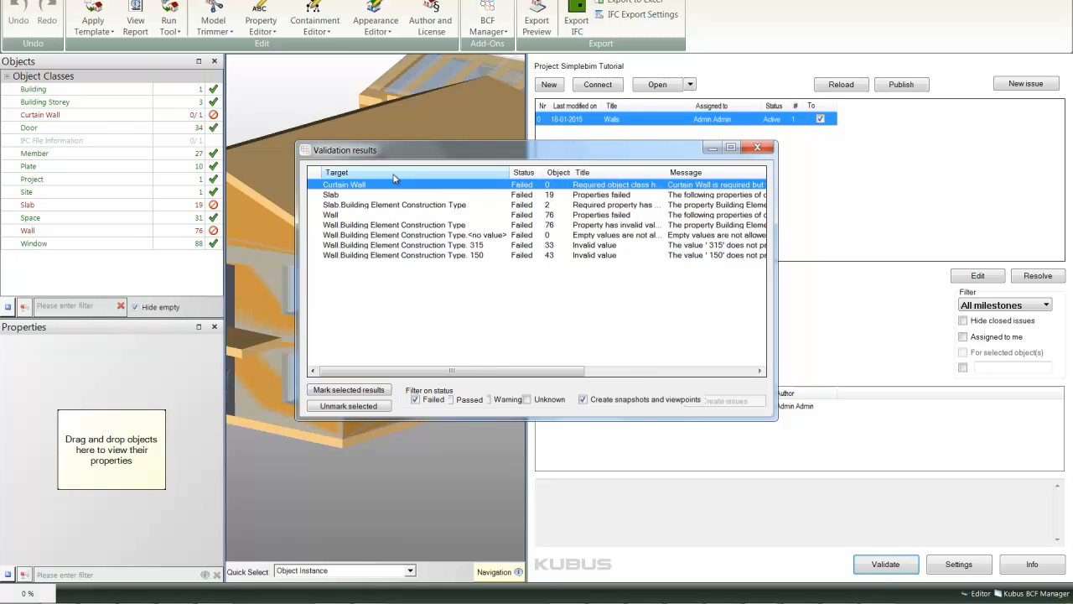
{"action": "left_click", "coordinate": [395, 225]}
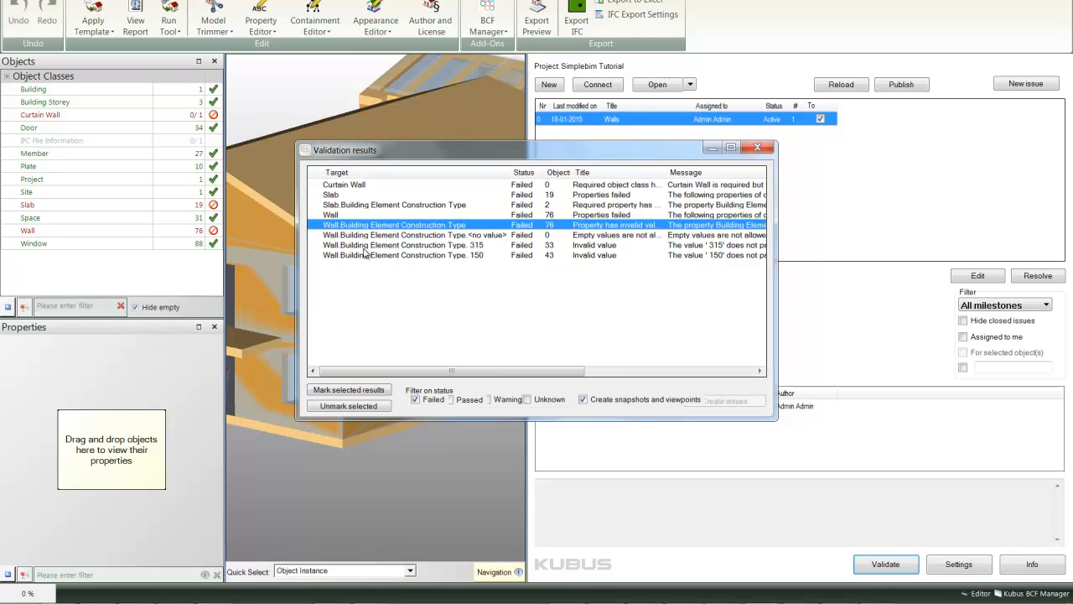
{"action": "left_click", "coordinate": [349, 390]}
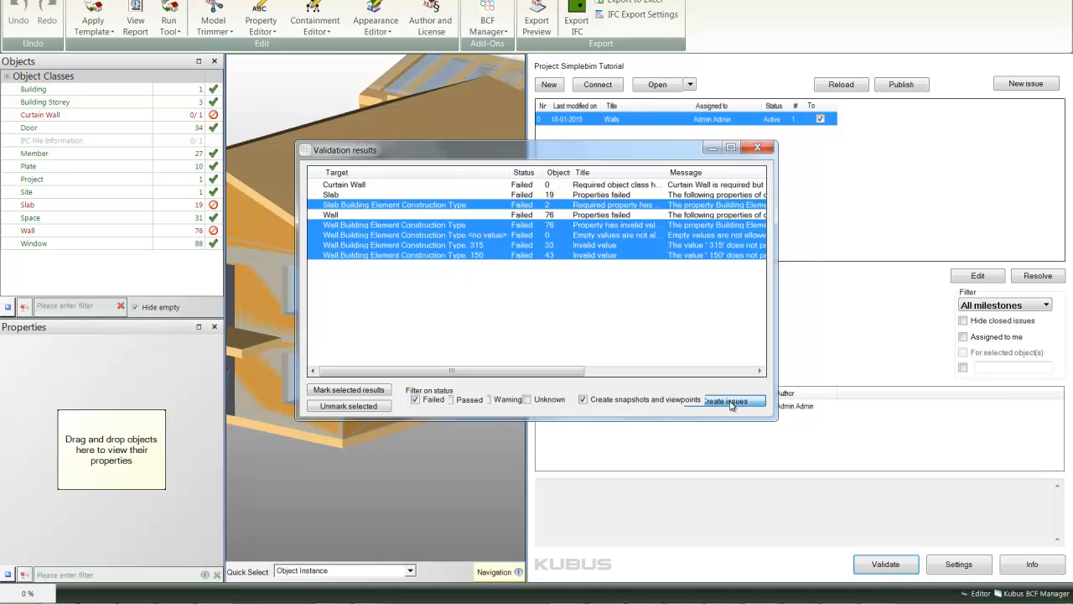
{"action": "left_click", "coordinate": [728, 400]}
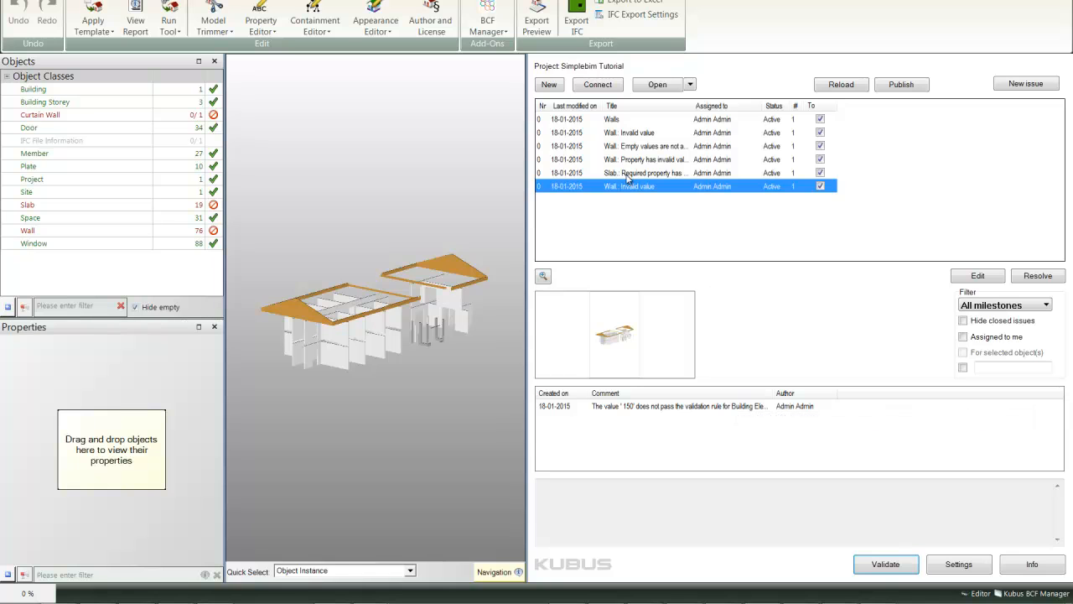
{"action": "mouse_move", "coordinate": [620, 332]}
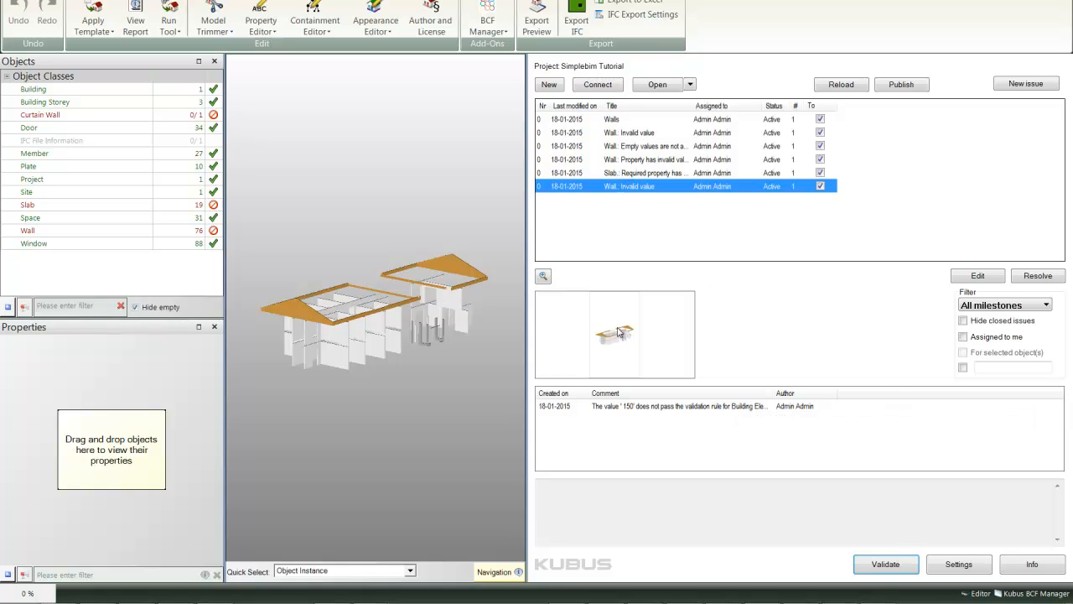
{"action": "mouse_move", "coordinate": [977, 282]}
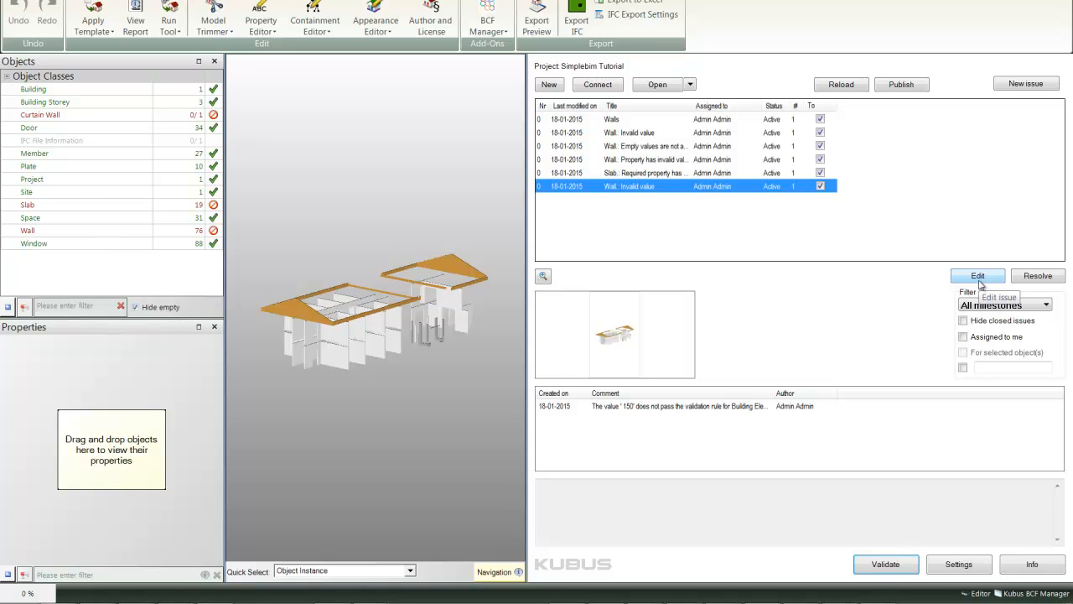
{"action": "mouse_move", "coordinate": [835, 148]}
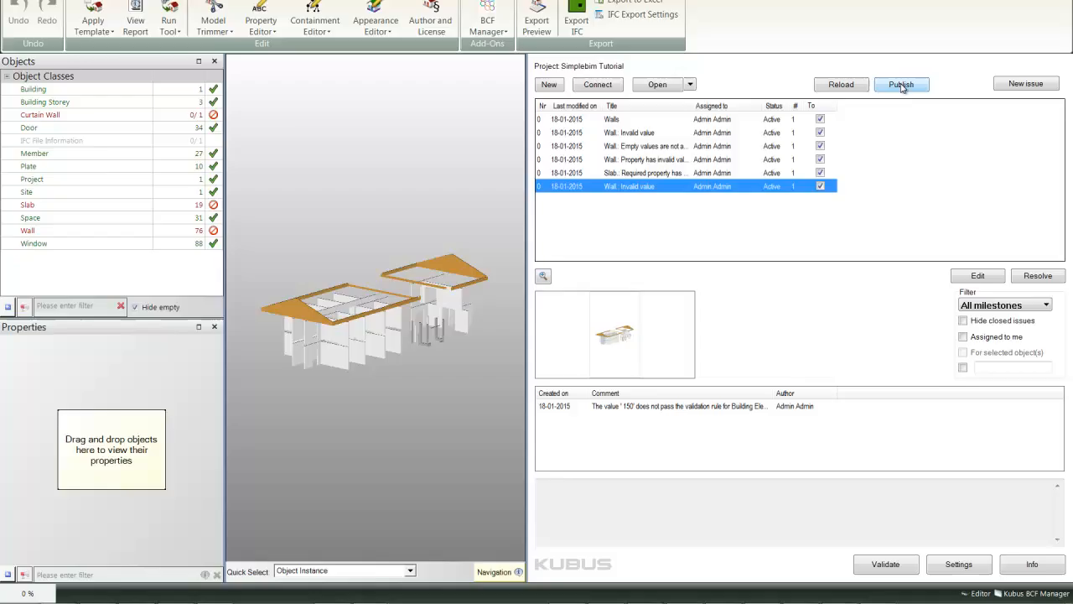
- Publish the six BCF issues to the Simplebim Tutorial project on BIMcollab
{"action": "left_click", "coordinate": [902, 84]}
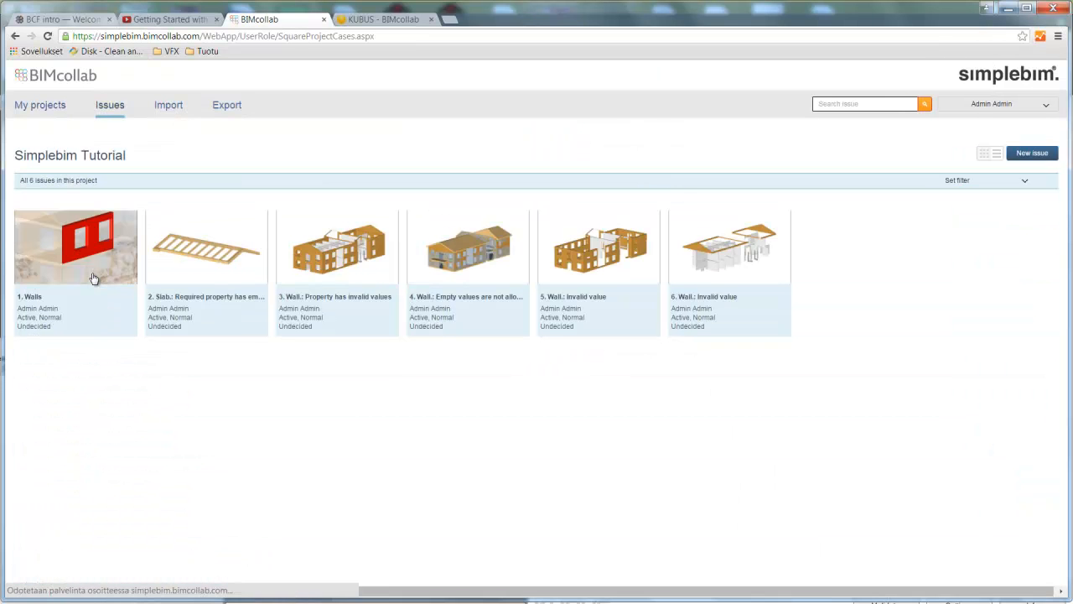
{"action": "mouse_move", "coordinate": [708, 268]}
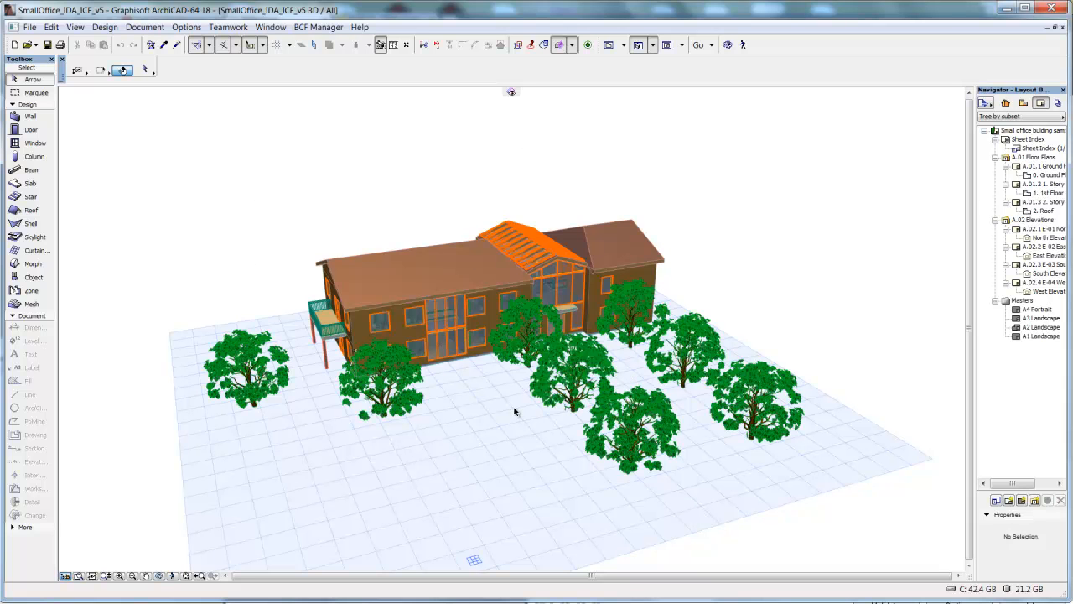
{"action": "mouse_move", "coordinate": [470, 364]}
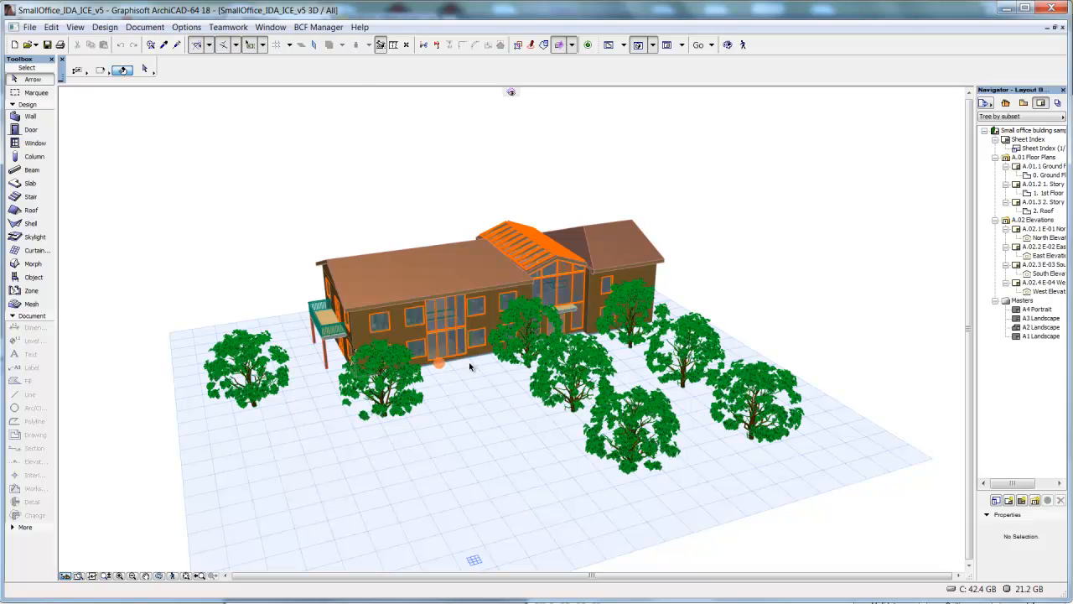
- Connect ArchiCAD's BCF Manager to the Simplebim Tutorial project and load its six issues
{"action": "left_click", "coordinate": [318, 27]}
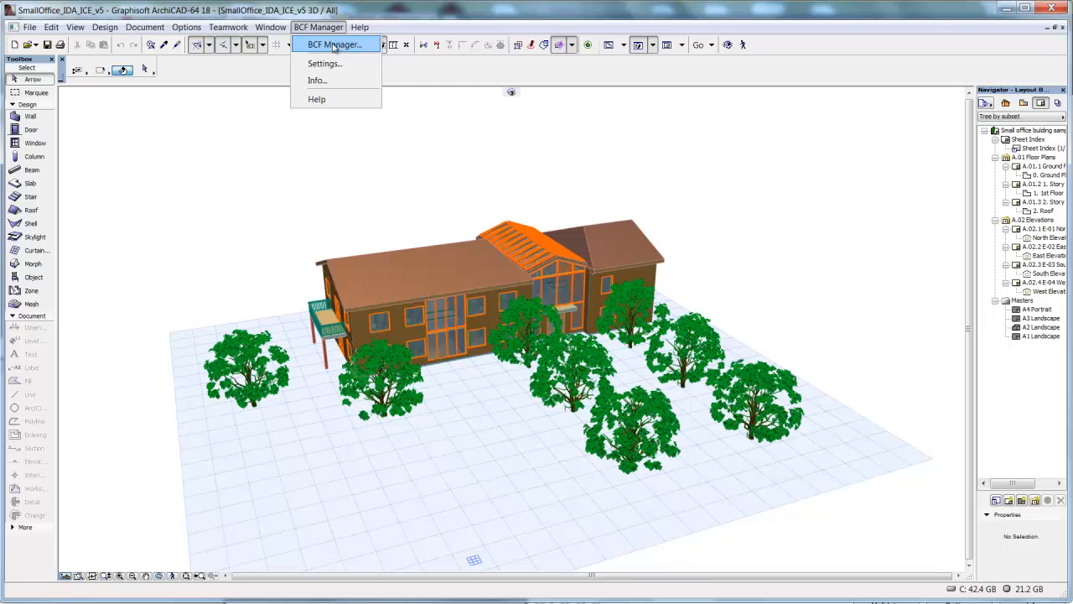
{"action": "left_click", "coordinate": [334, 44]}
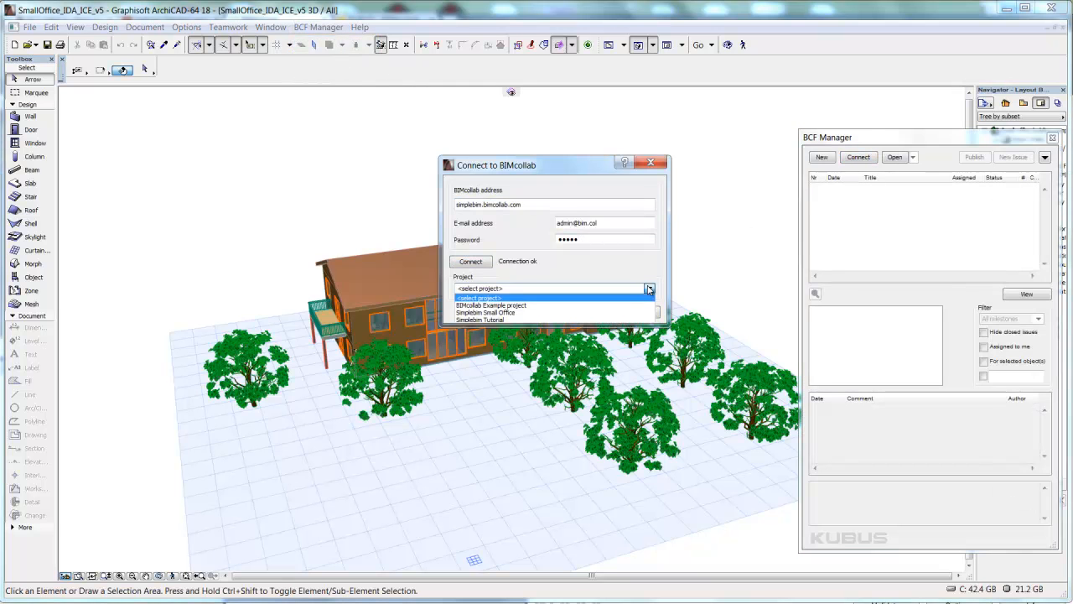
{"action": "left_click", "coordinate": [480, 319]}
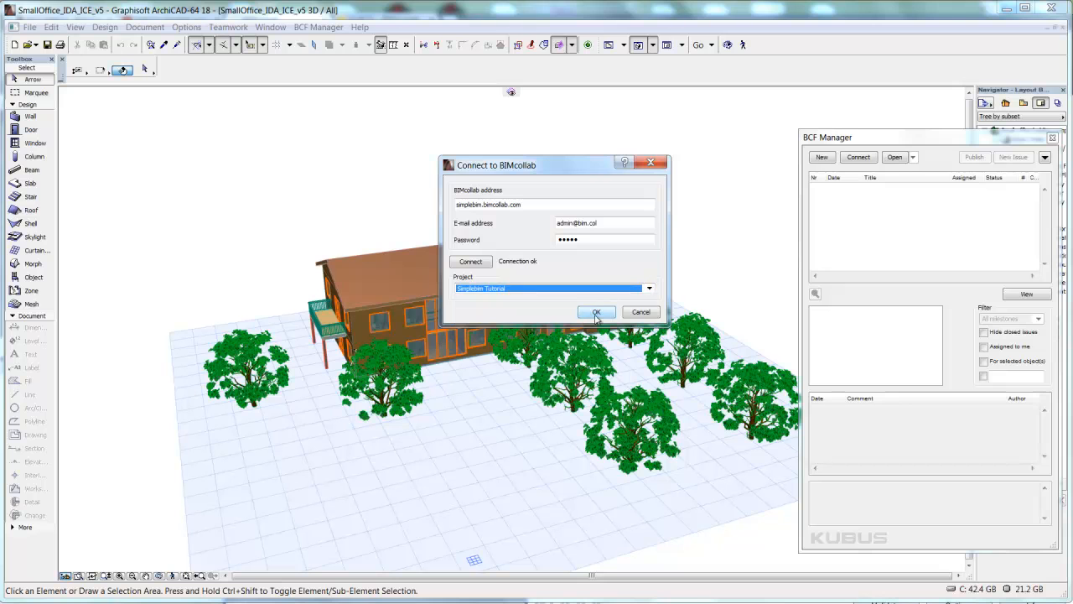
{"action": "left_click", "coordinate": [597, 312]}
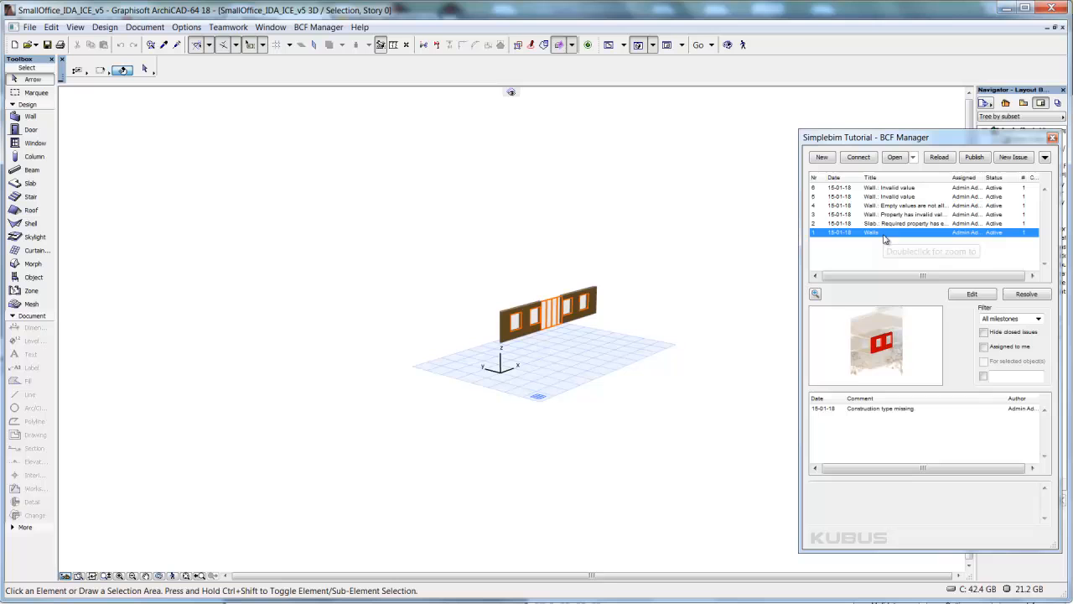
- Select the Walls missing-construction-type issue and start resolving it
{"action": "left_click", "coordinate": [879, 409]}
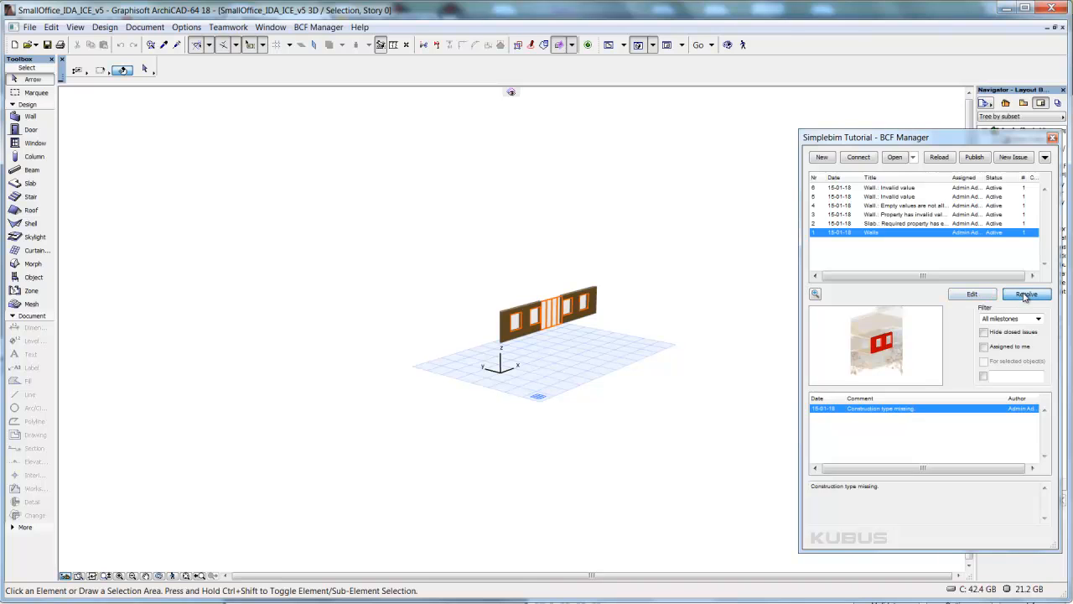
{"action": "left_click", "coordinate": [1026, 294]}
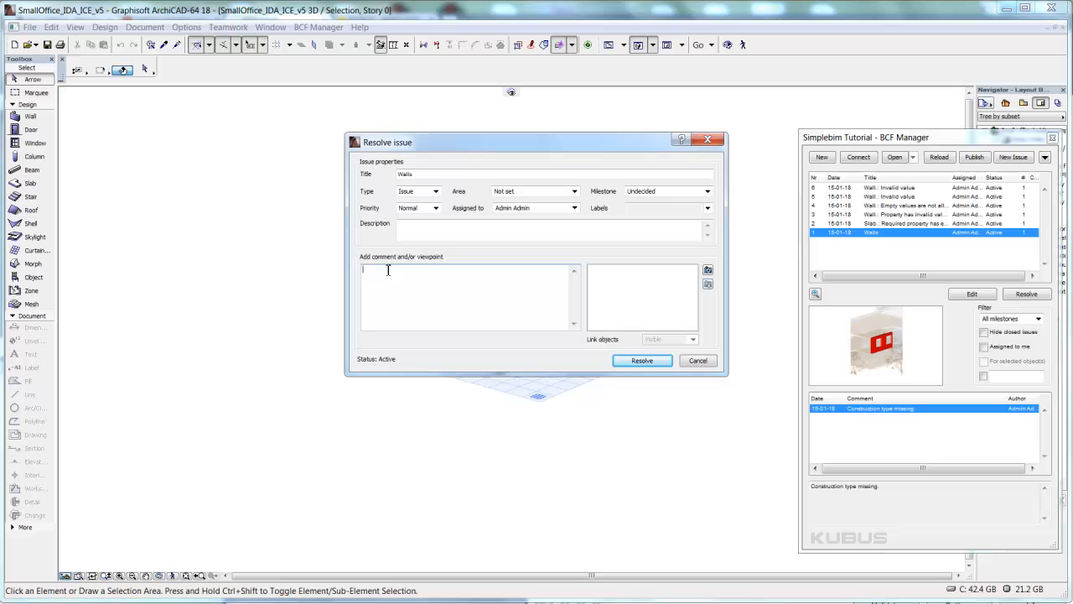
- Enter the comment 'Construction type added' and mark the Walls issue resolved
{"action": "type", "text": "Construction type added."}
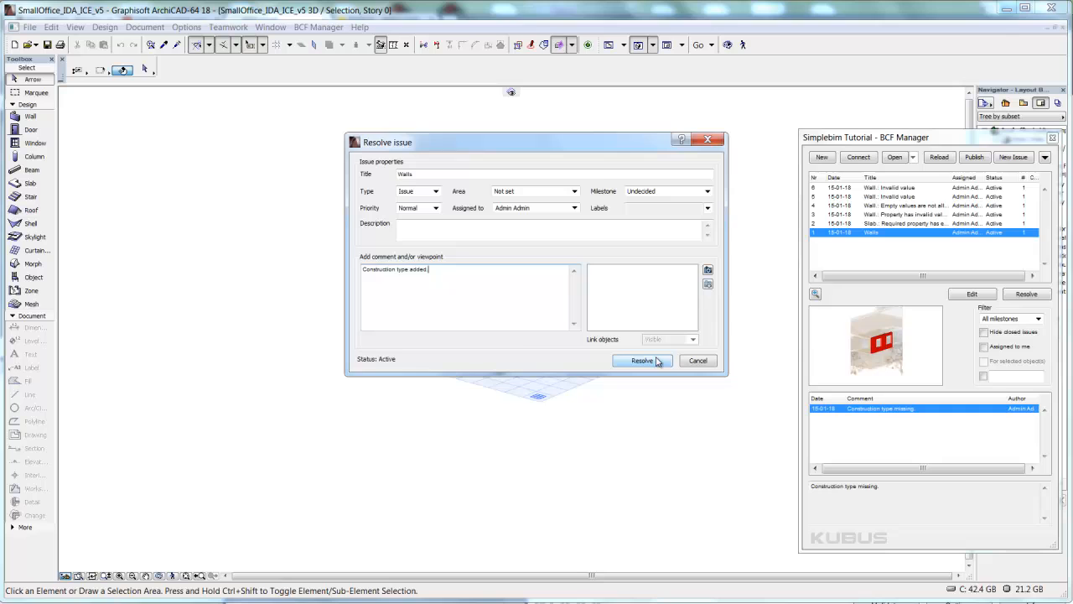
{"action": "left_click", "coordinate": [642, 361]}
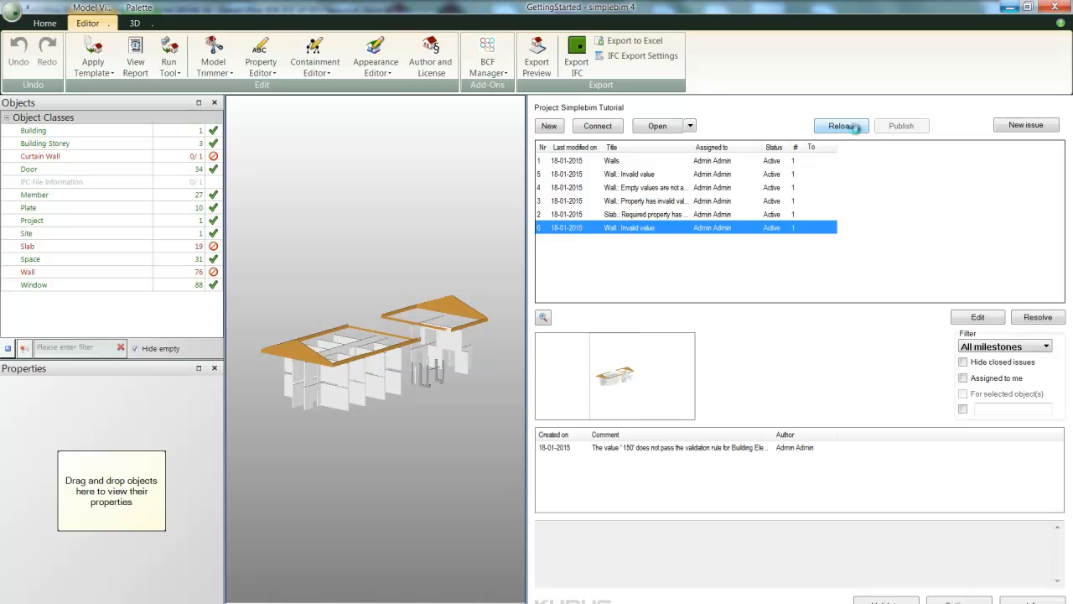
- Reload issues from BIMcollab and view the resolved Walls issue with its new comment
{"action": "left_click", "coordinate": [842, 126]}
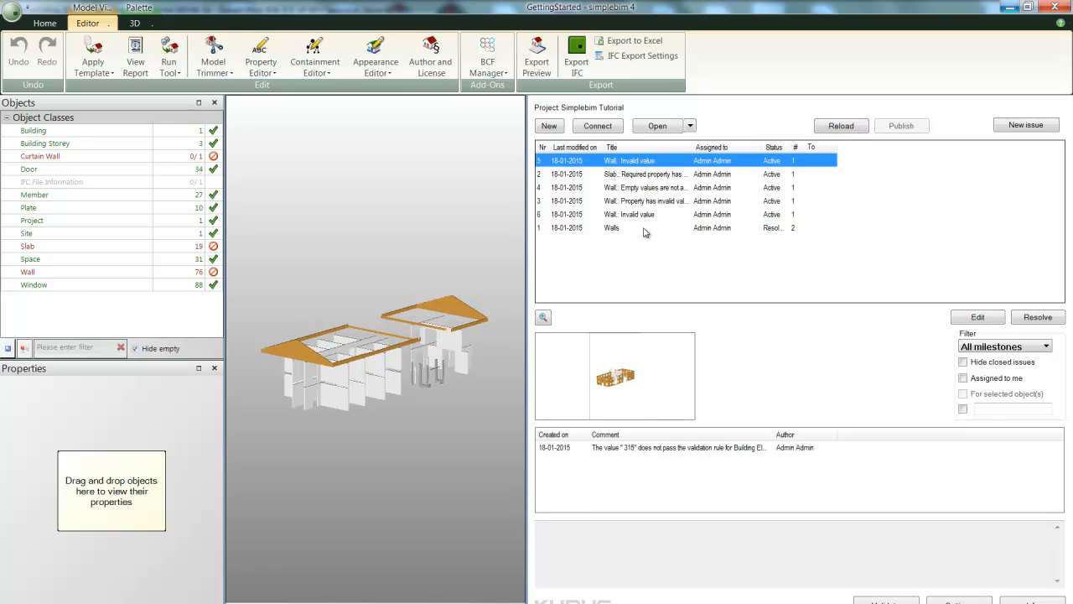
{"action": "mouse_move", "coordinate": [622, 233]}
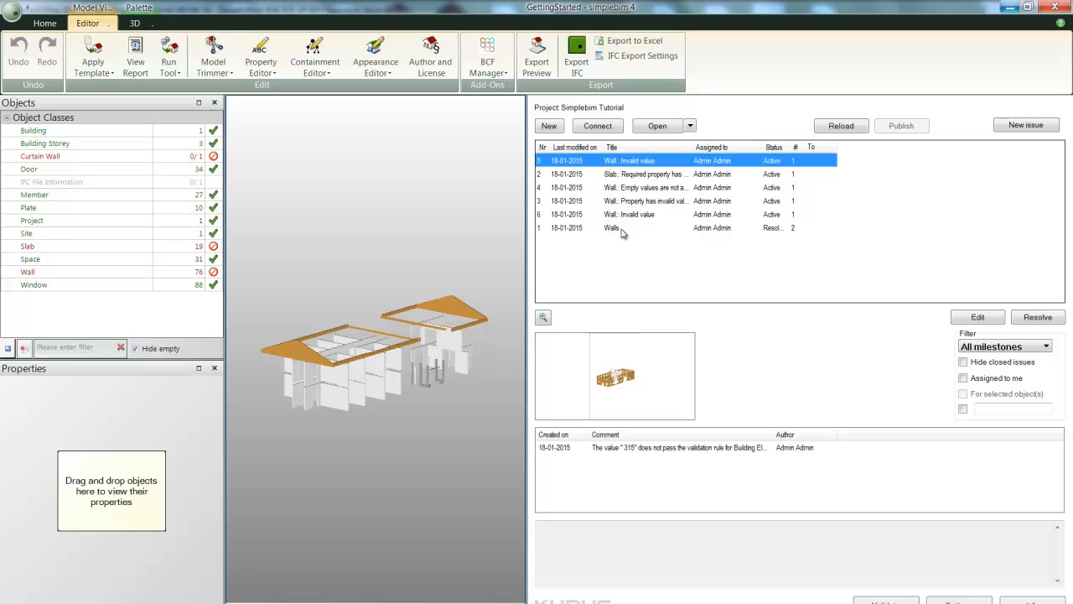
{"action": "left_click", "coordinate": [612, 228]}
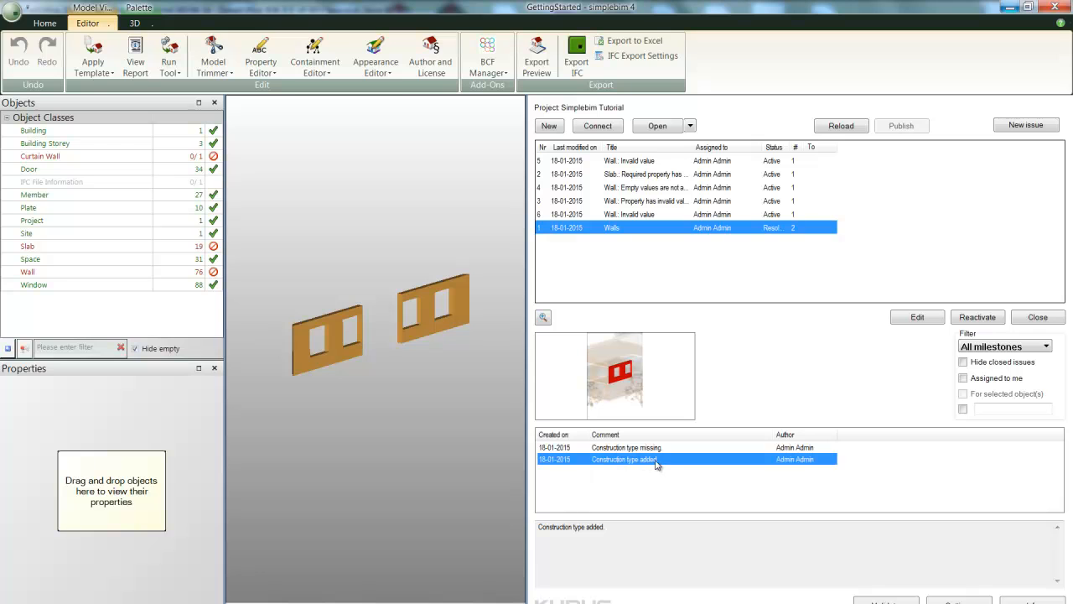
{"action": "mouse_move", "coordinate": [664, 471]}
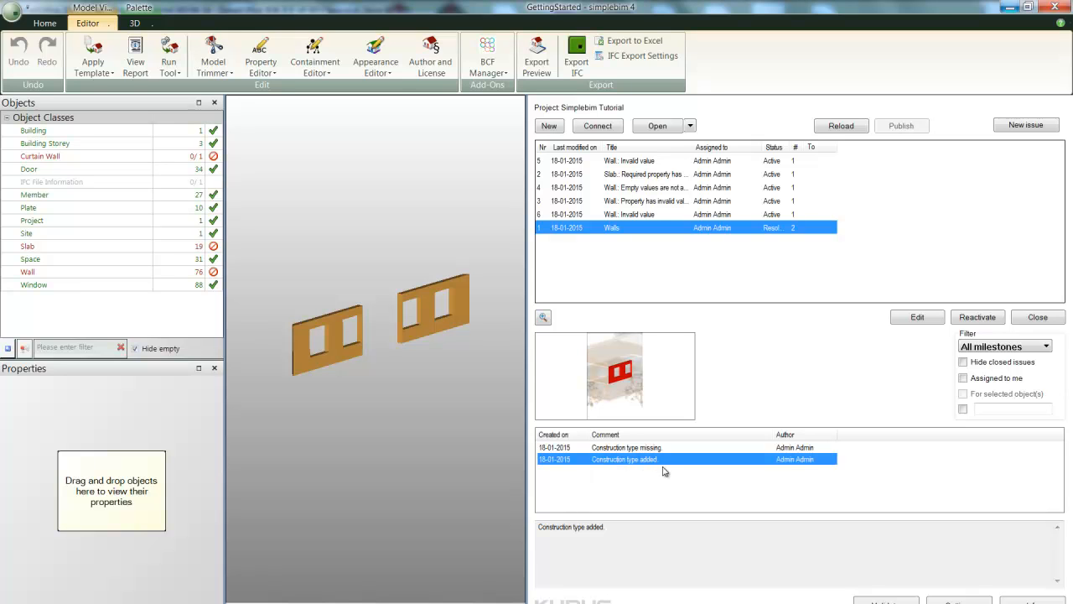